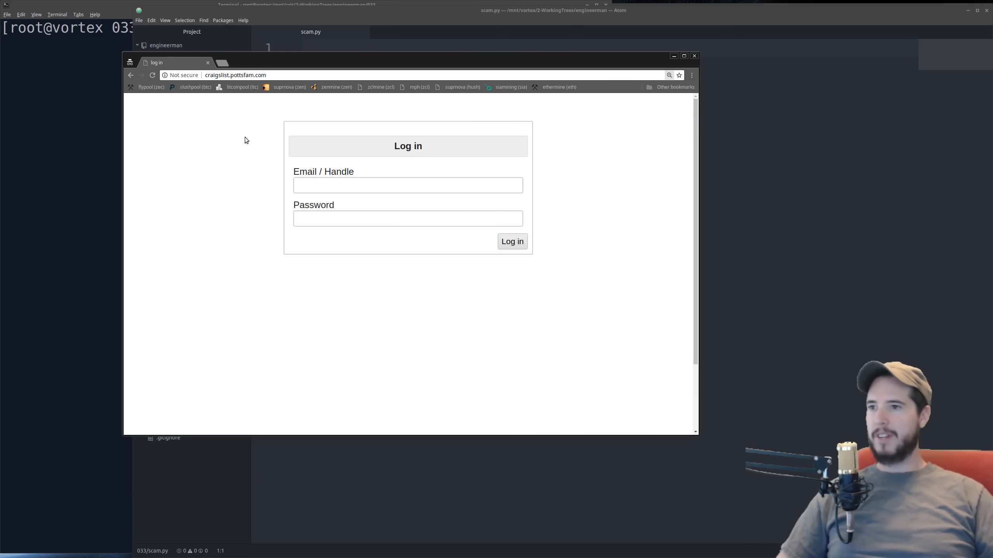
mouse_move(244, 144)
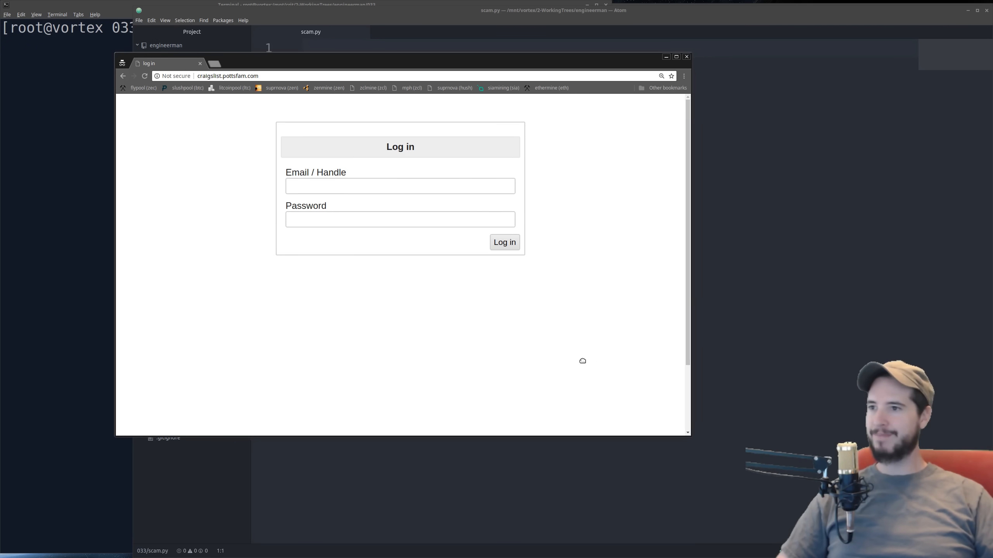
mouse_move(187, 373)
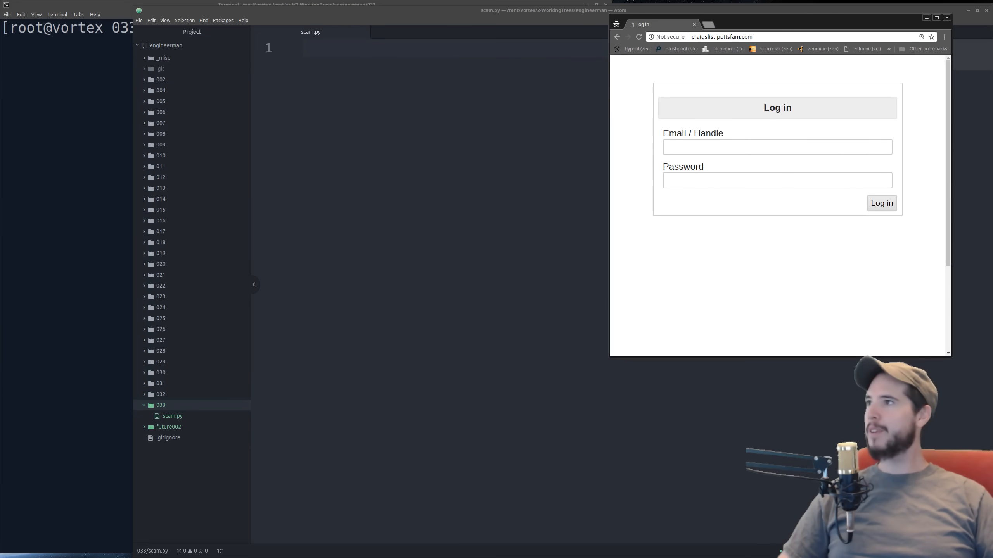
Step: Submit test credentials with DevTools open and inspect the index872 POST request's 302 redirect headers
key(F12)
text(email)
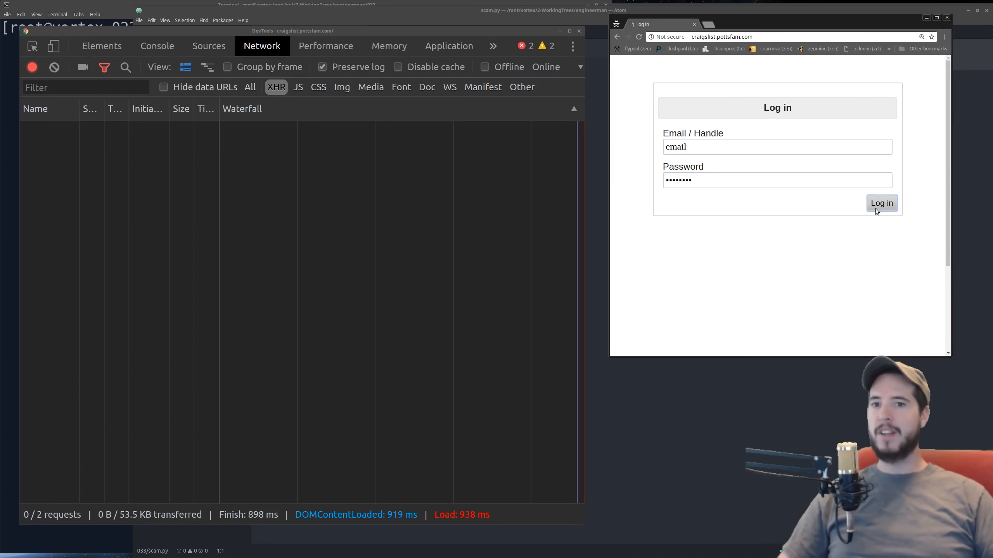
click(882, 203)
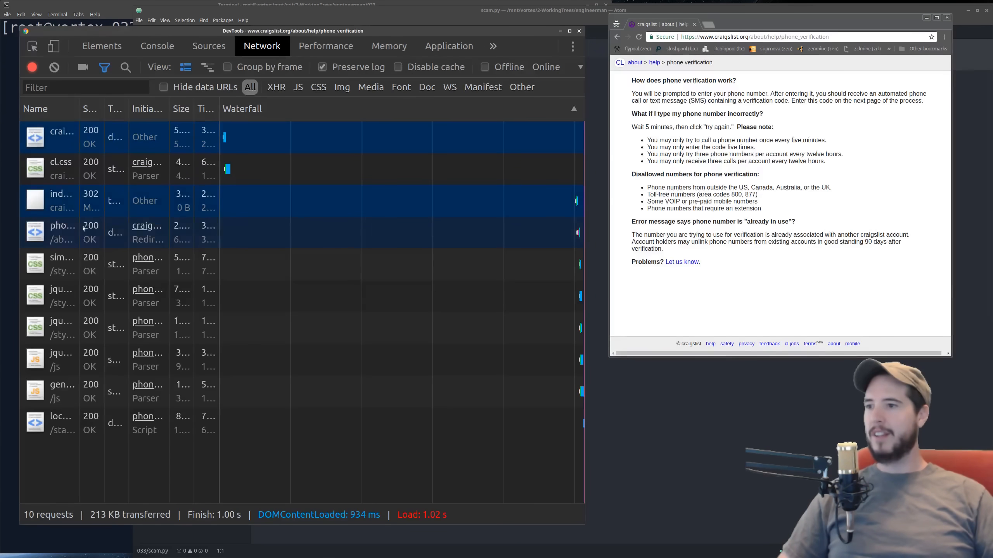
click(62, 132)
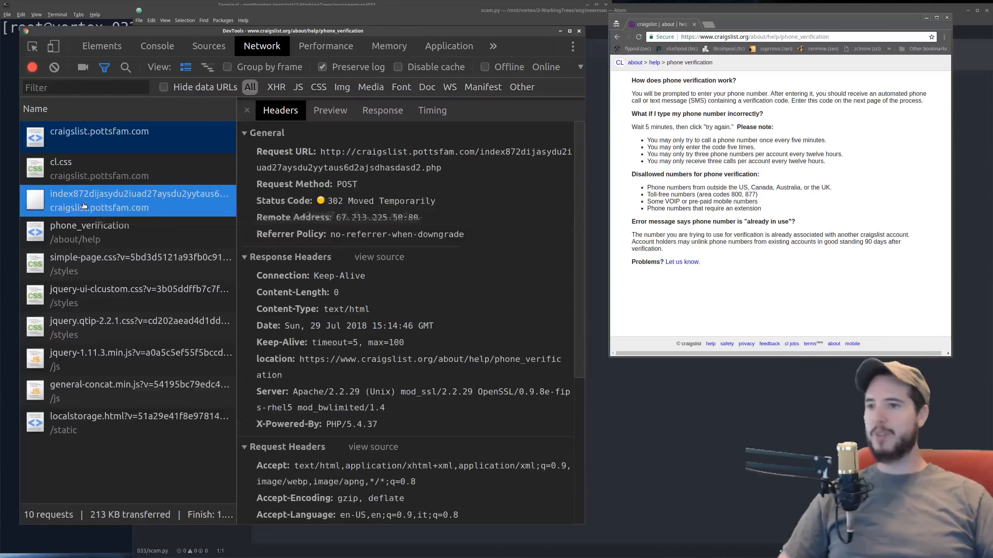
scroll(down, 3)
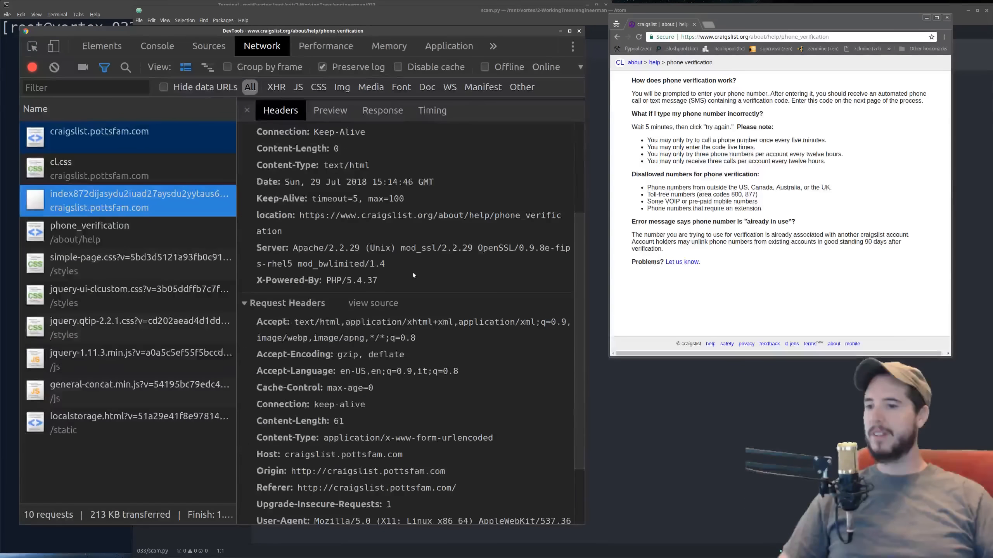
scroll(down, 3)
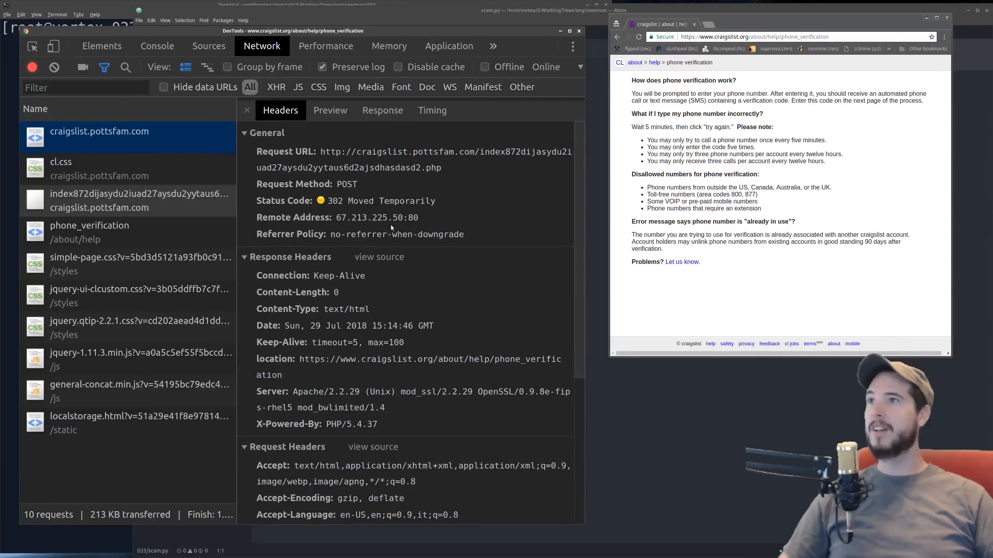
mouse_move(522, 271)
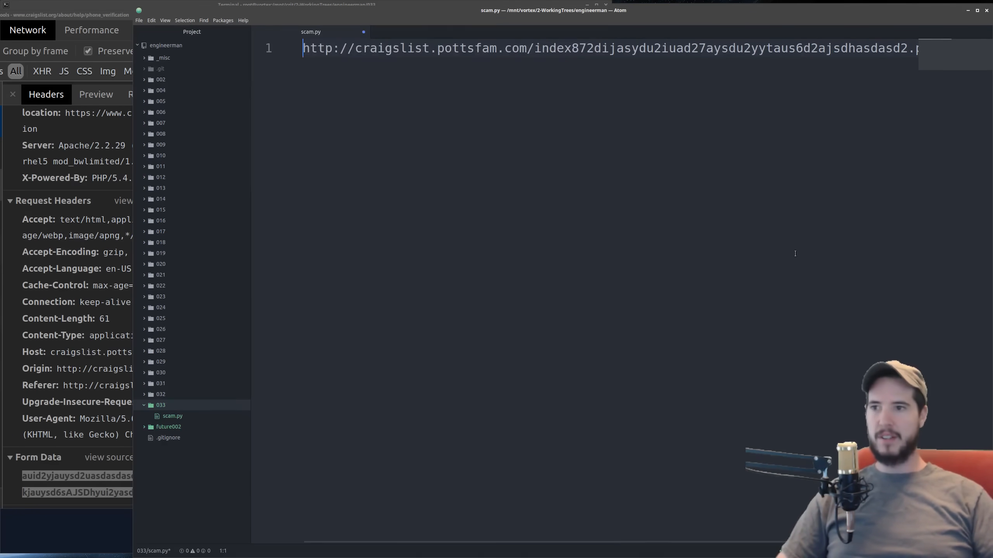
Step: Note the form field names (auid2yjauysd2uasdasdasd: email) under the phishing POST URL in scam.py
text(auid2yjauysd2uasdasdasd: email)
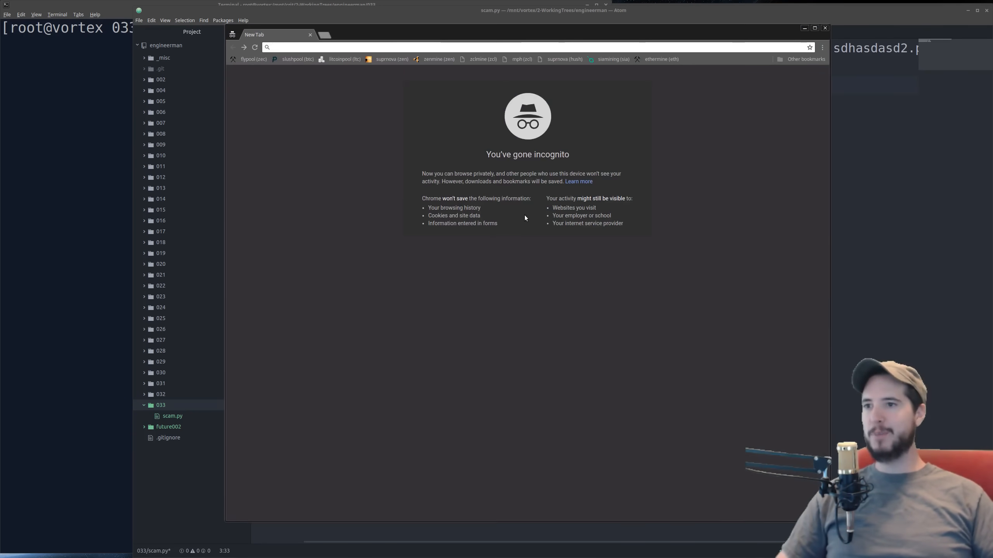
Step: Search Google for 'name list' and scroll through Babble's Top 1,000 Baby Boy Names
text(name list)
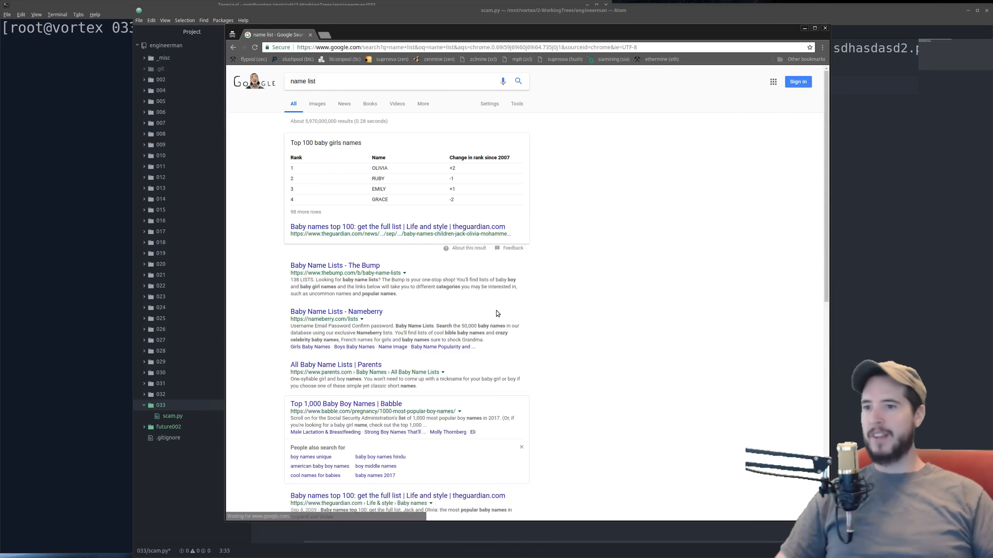
click(345, 403)
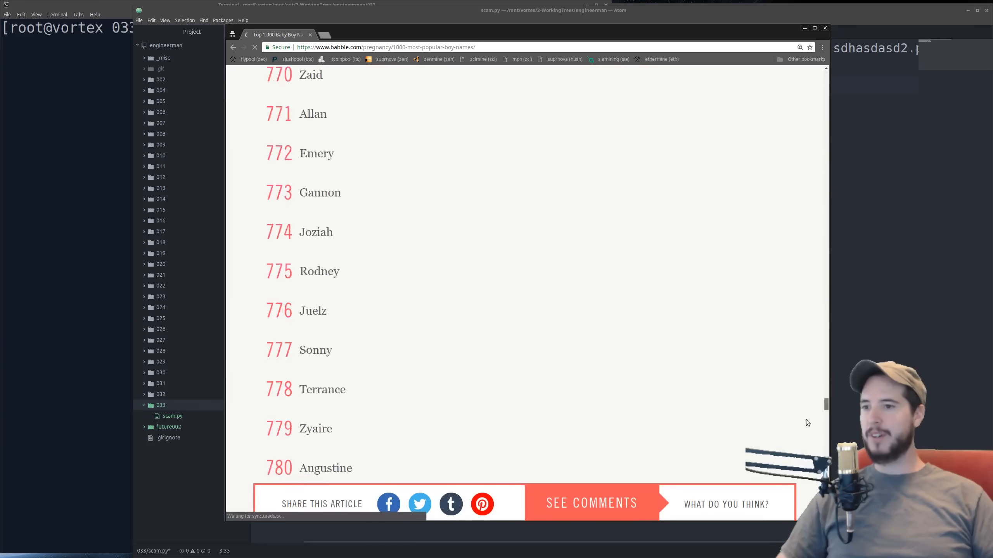
scroll(down, 3)
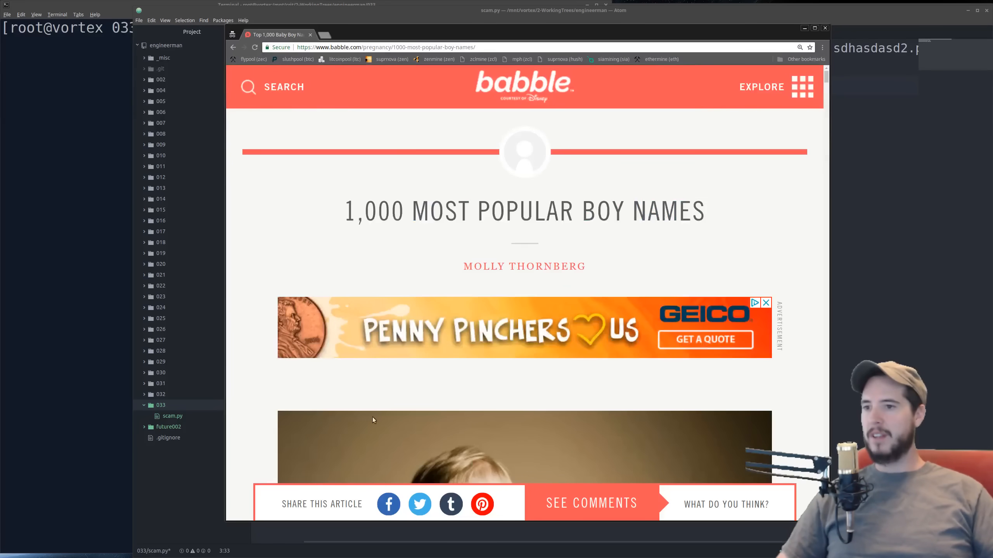
scroll(down, 3)
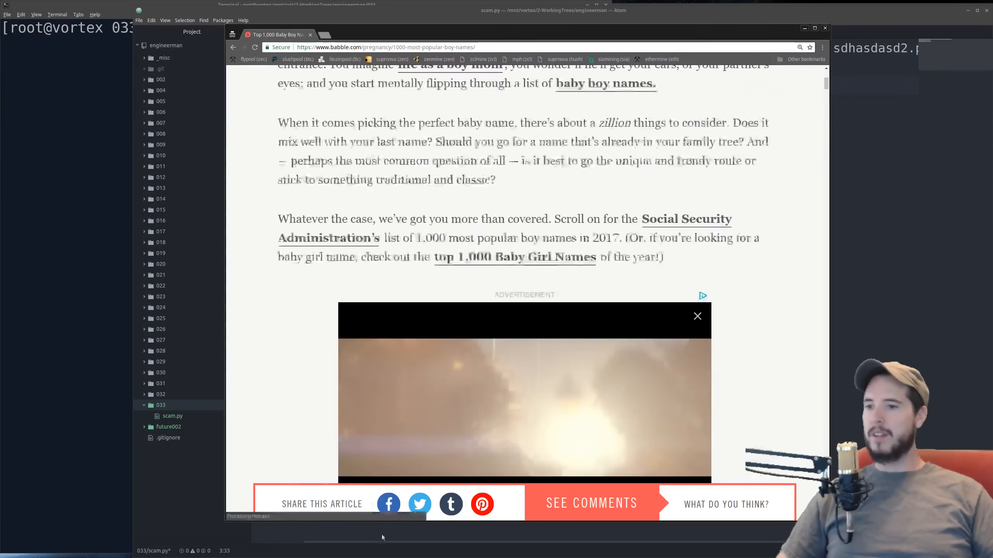
scroll(down, 3)
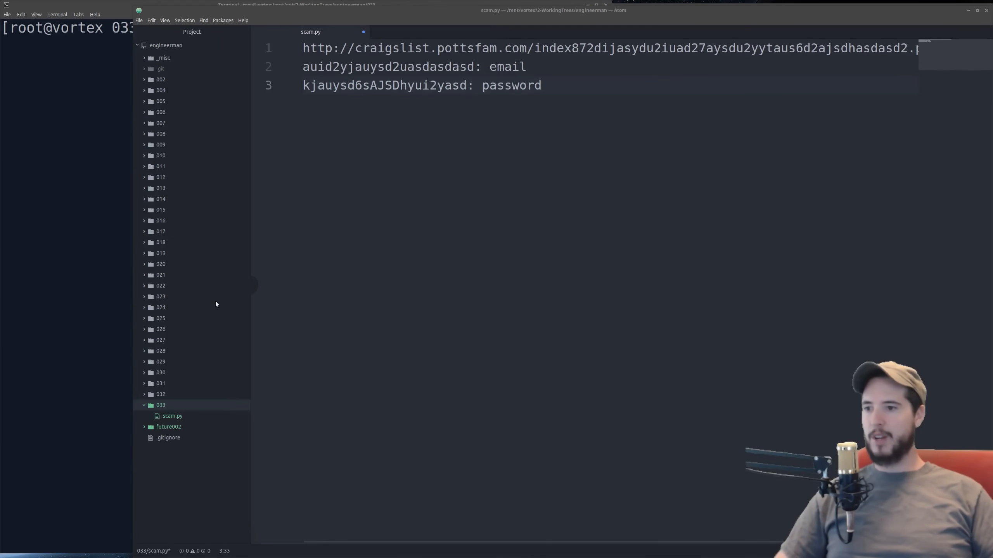
Step: Add names.json to the 033 folder and fill it with the copied boy names
right_click(217, 304)
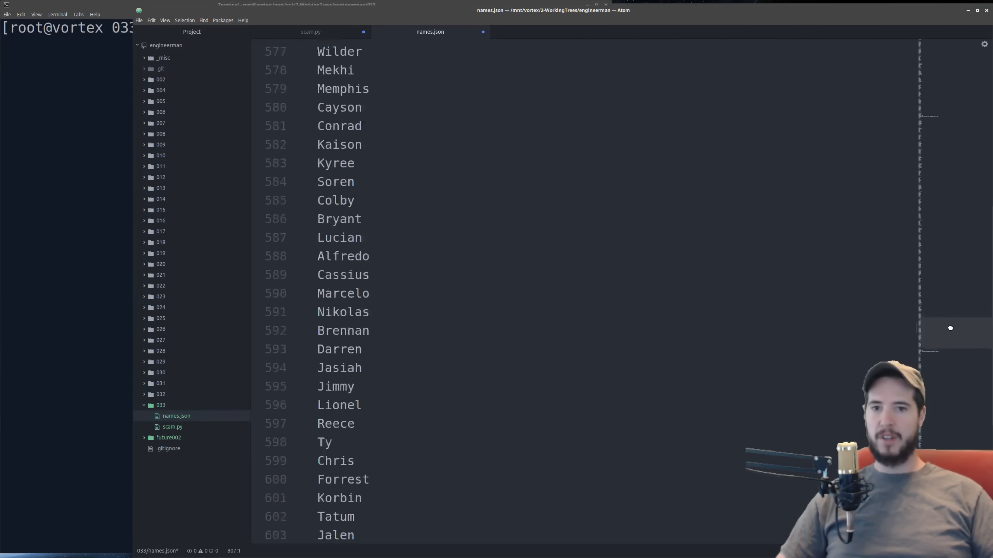
scroll(down, 3)
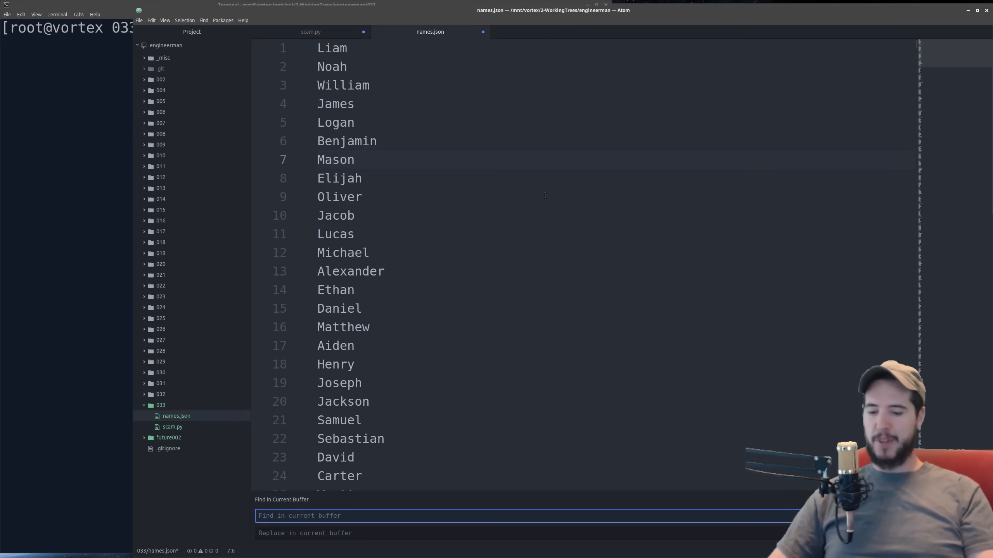
Step: Regex-replace each names.json line with "$1", and wrap the list in brackets, then return to scam.py
text(^()
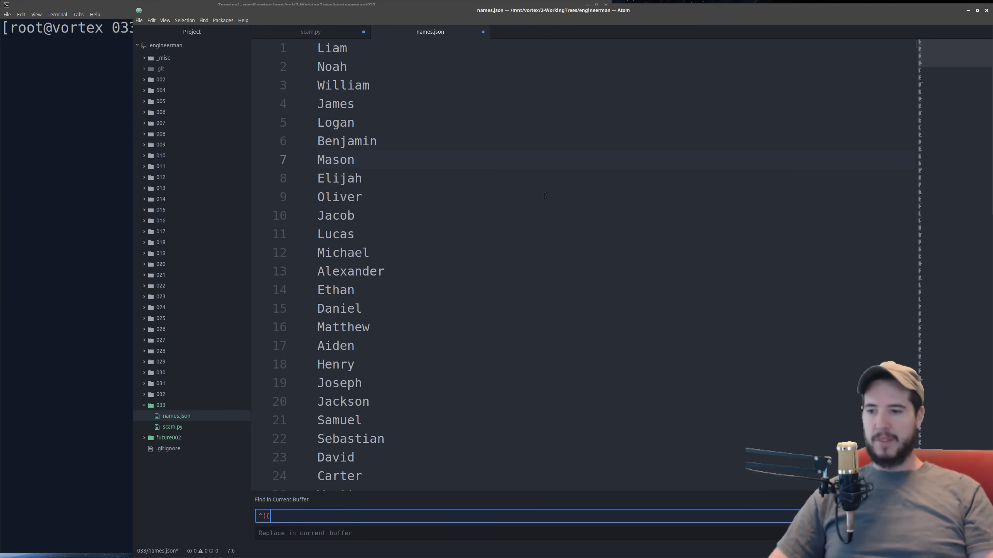
text([A-Za-z]+)
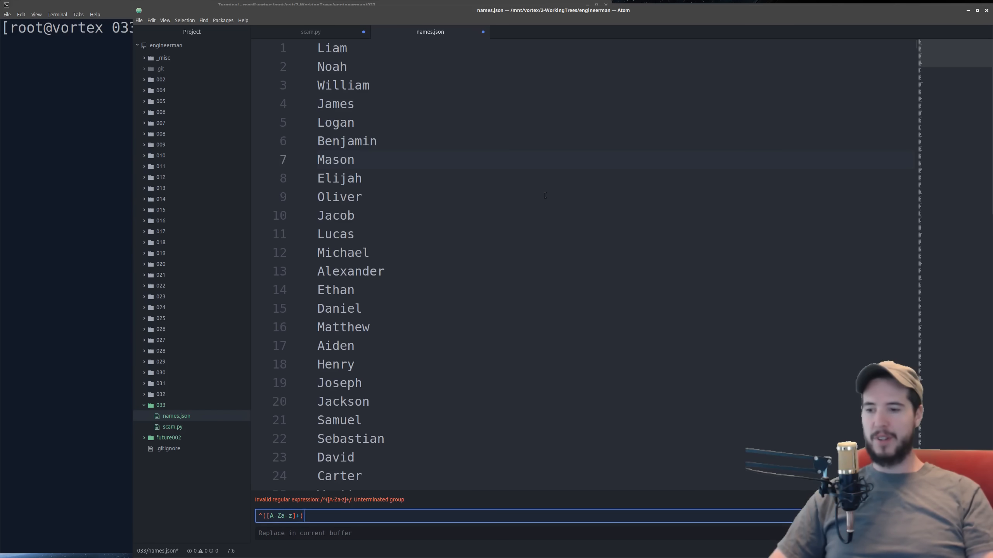
text()$)
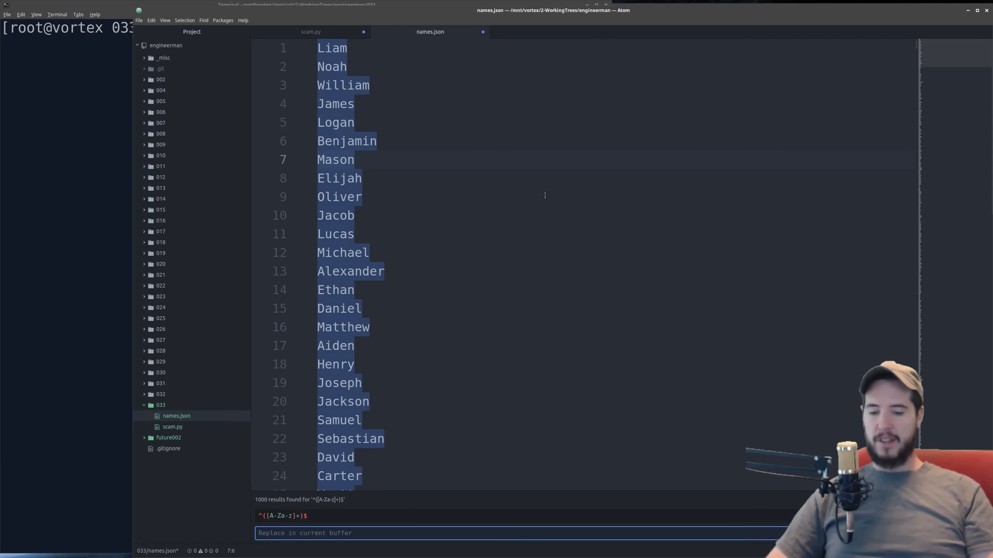
text("$1",)
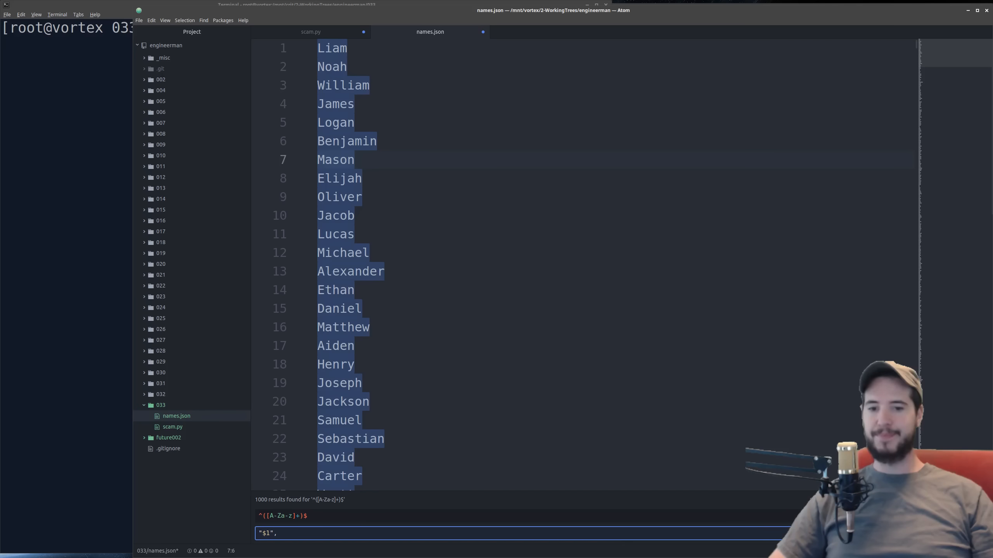
key(Enter)
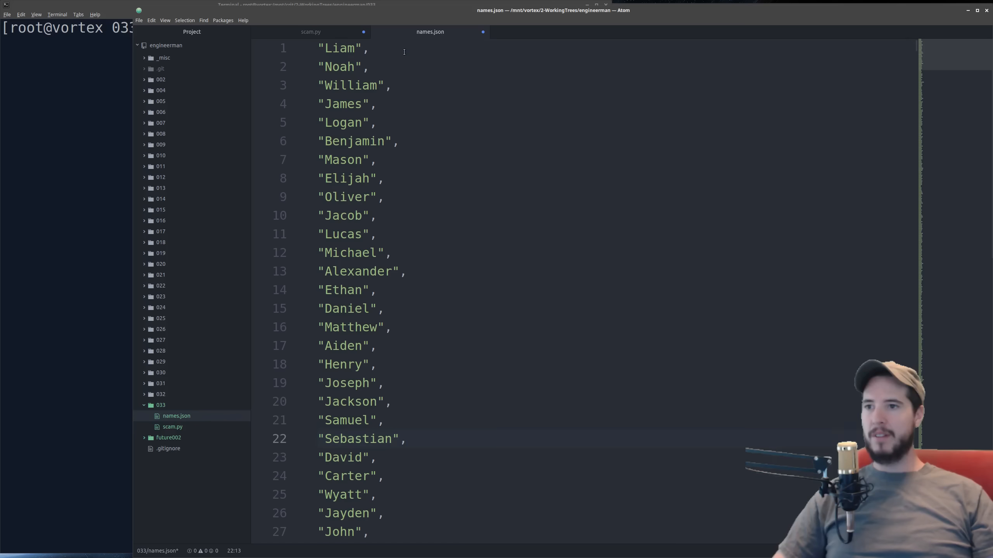
text([])
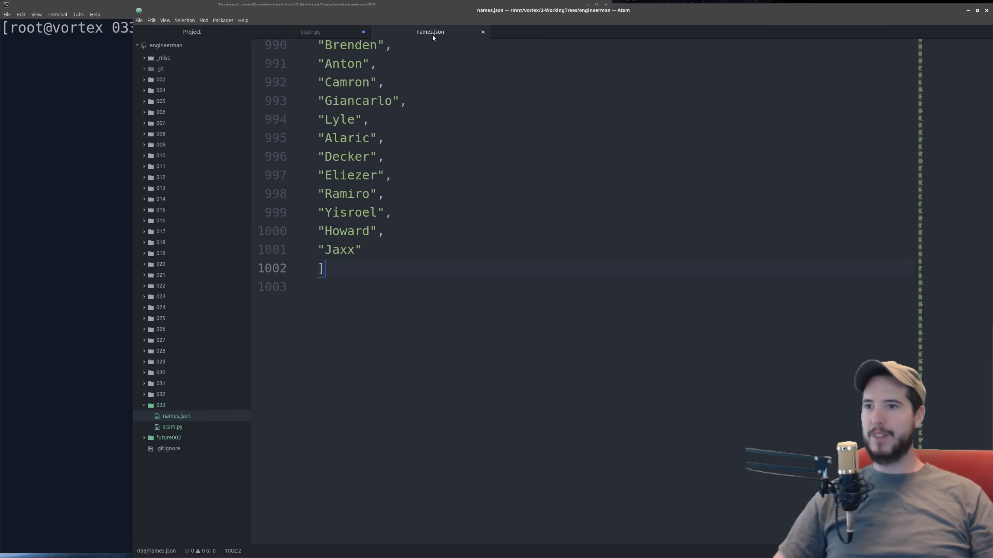
mouse_move(429, 35)
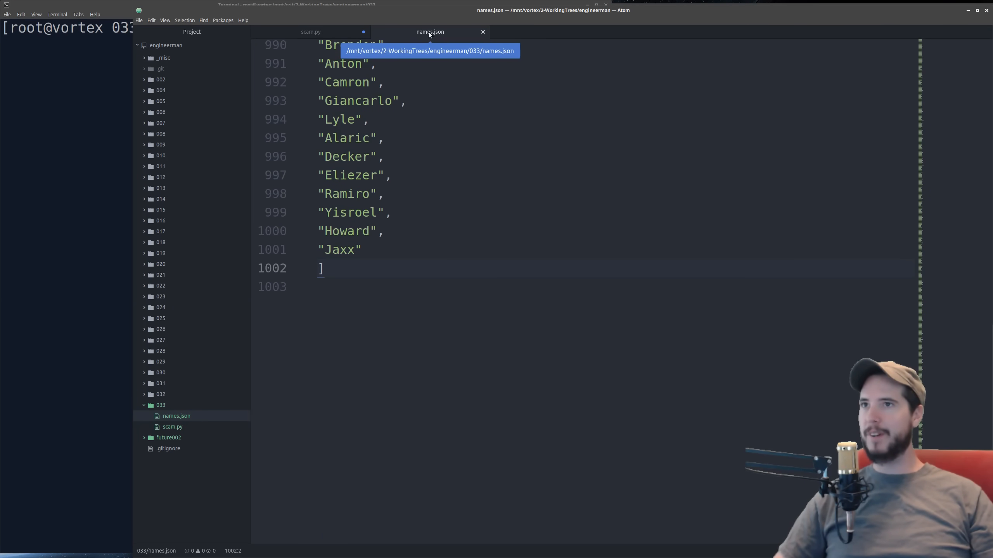
click(309, 32)
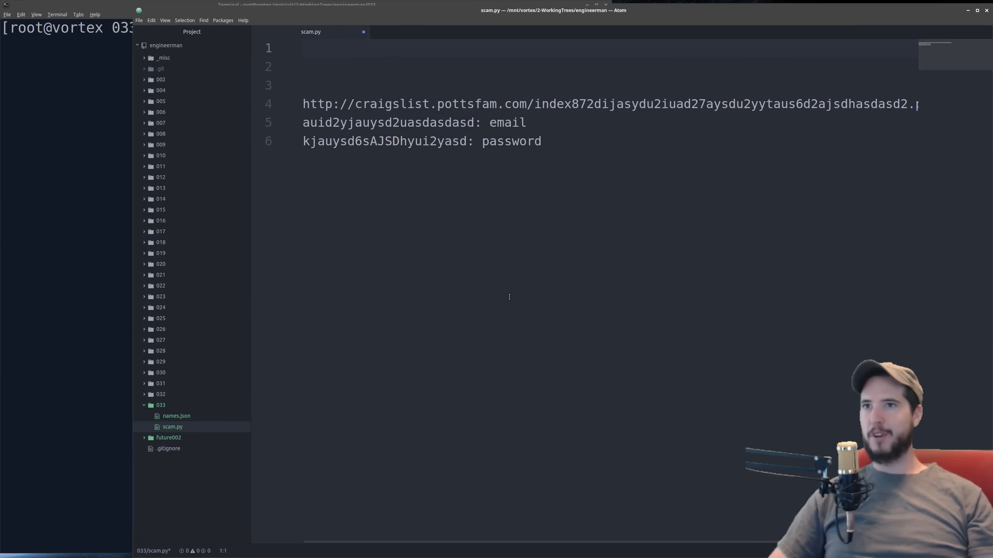
Step: Import requests, os and json, and define chars and the phishing url
text(import requests)
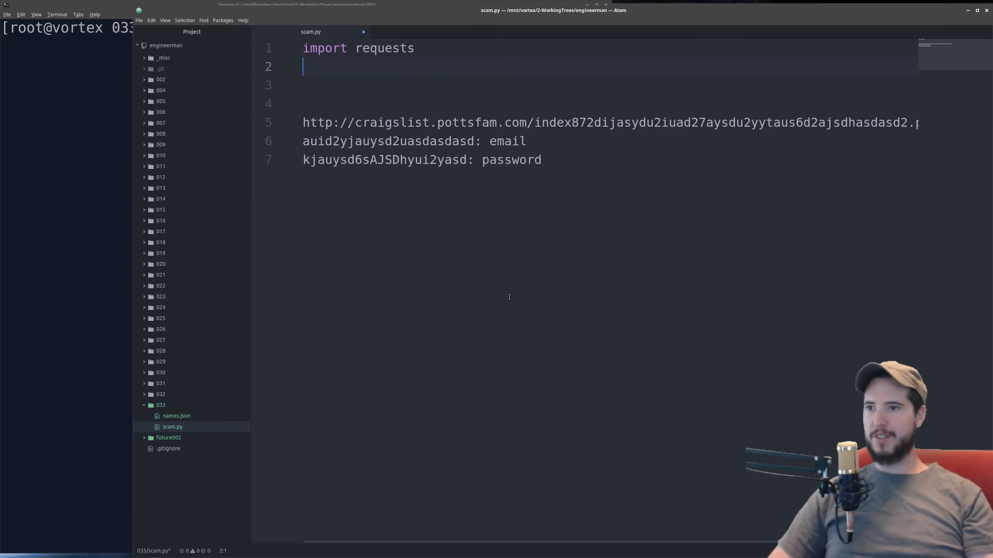
text(import os)
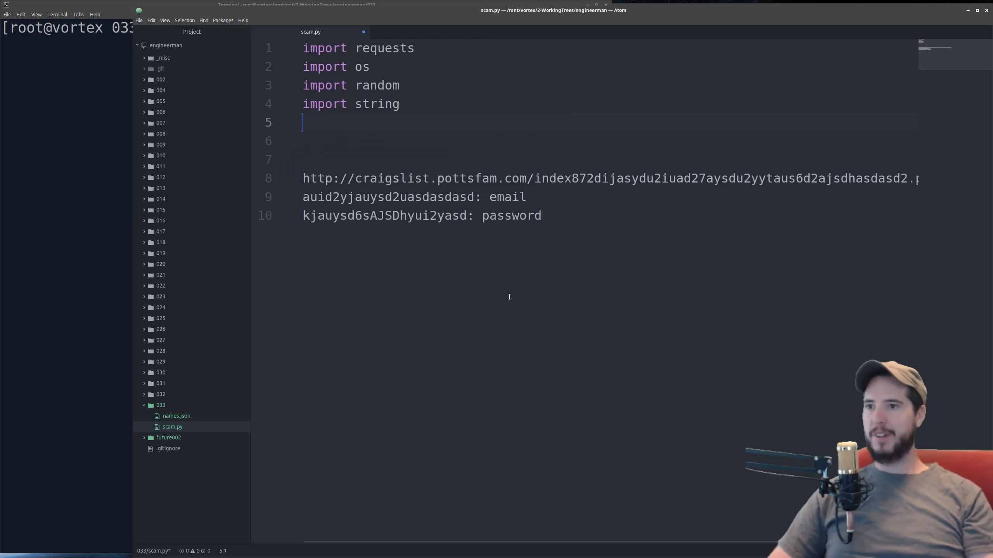
text(import json)
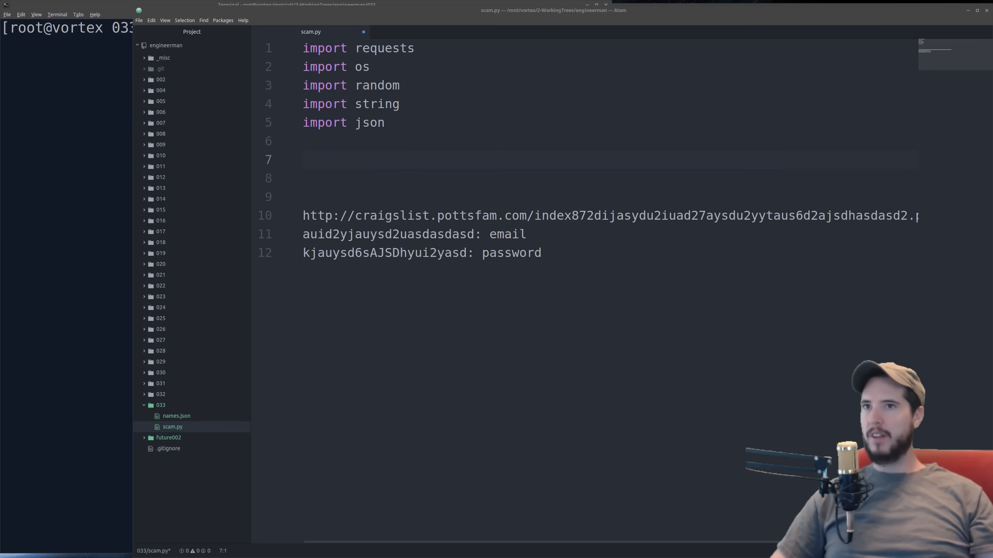
text(chars = string.ascii_letters + string.digits + '!@#$%^&*()')
click(608, 179)
text(random.seed = (os.urandom(1024)
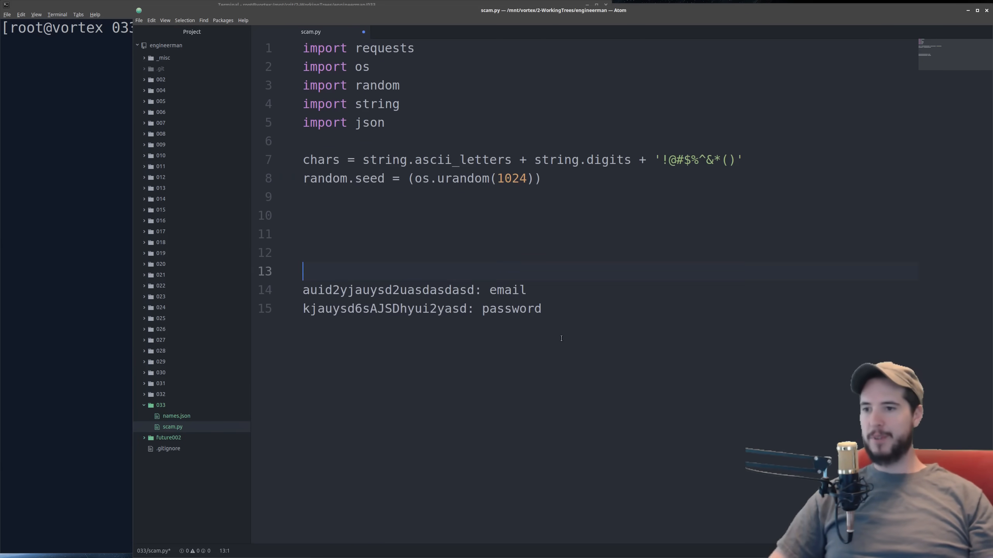
text(url = 'http://craigslist.pottsfam.com/index872dijasydu2iuad27aysdu2yytaus6d2ajsdhas)
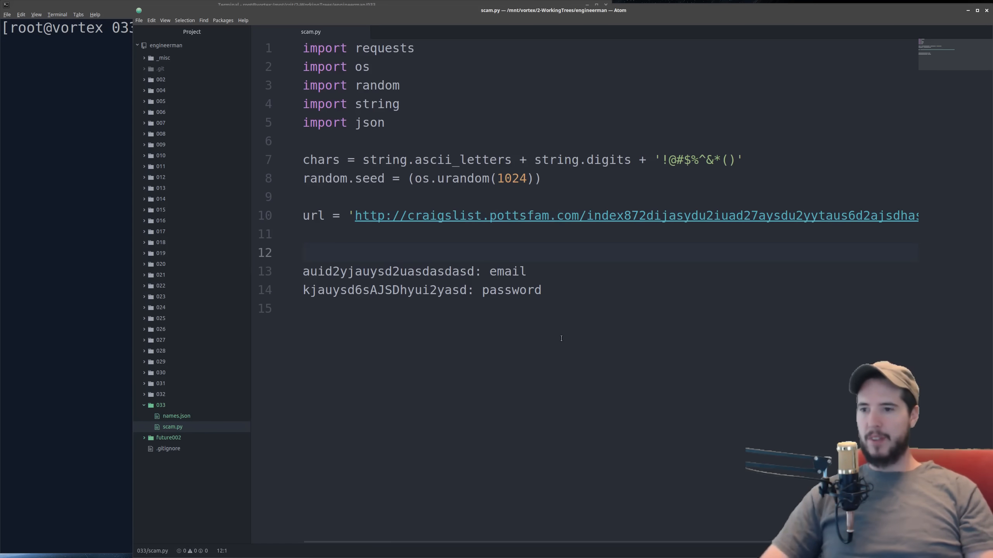
Step: Load names from names.json using json.loads on the file's contents
text(names)
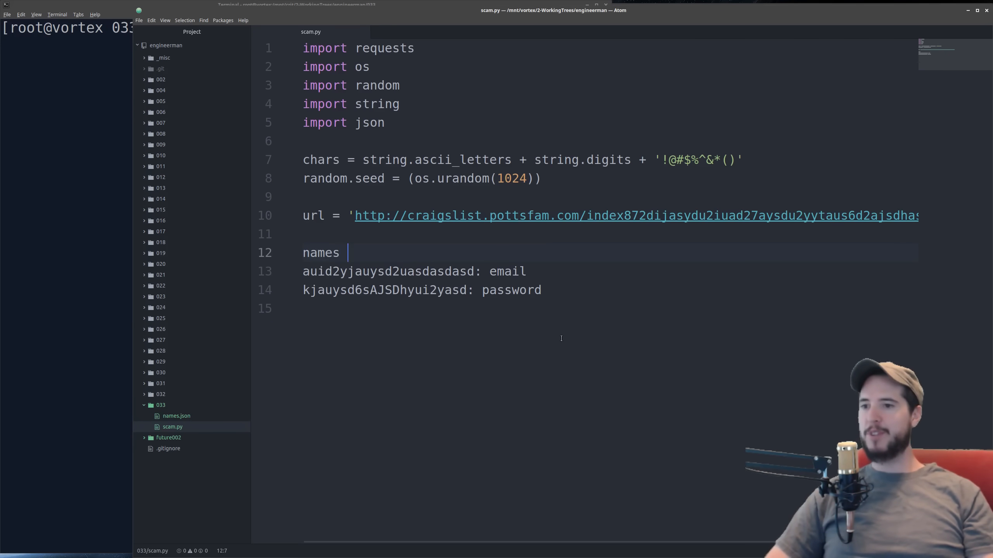
text(= json.loads(open('names.')
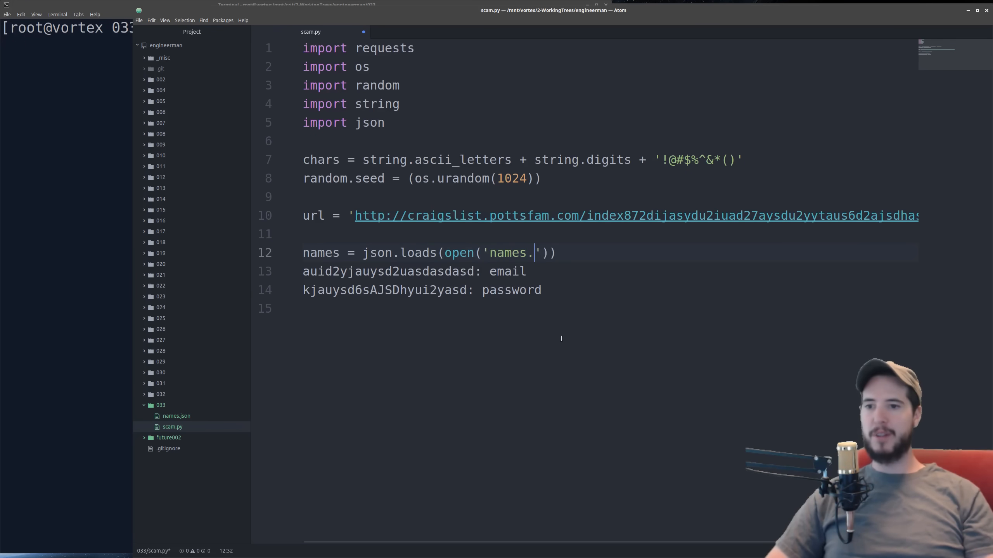
text(json').text)
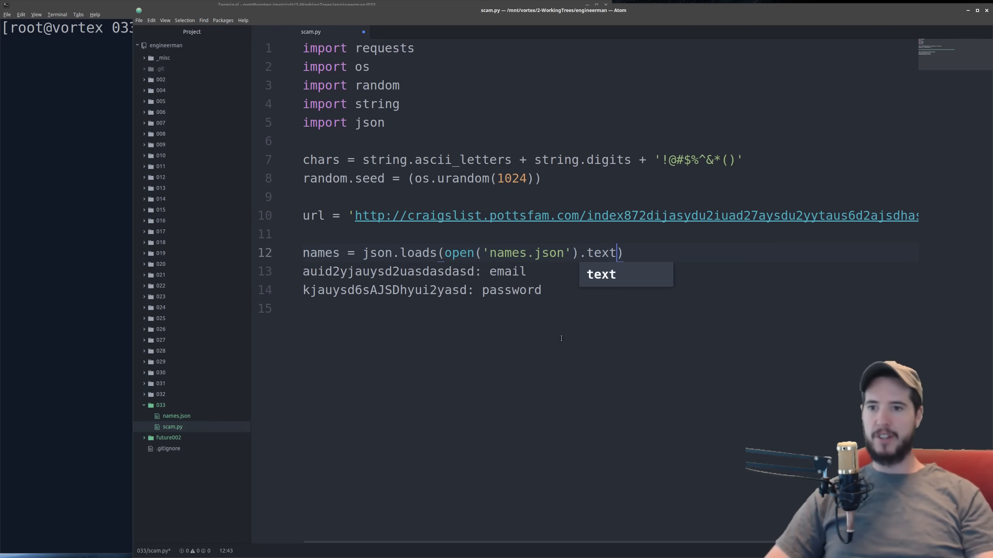
text(read()
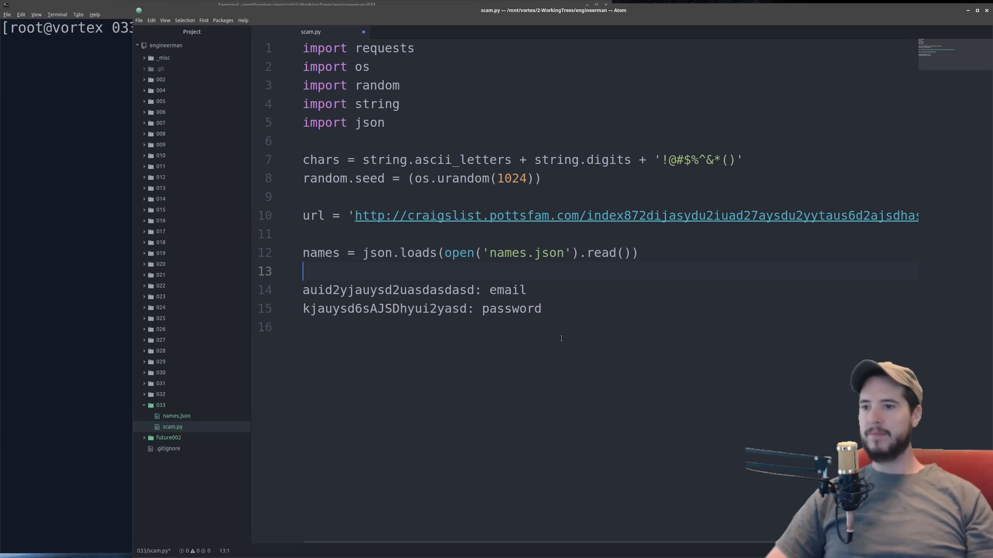
Step: Loop over names, building name_extra by joining random.choice(string.digits) characters
text(for name in names:)
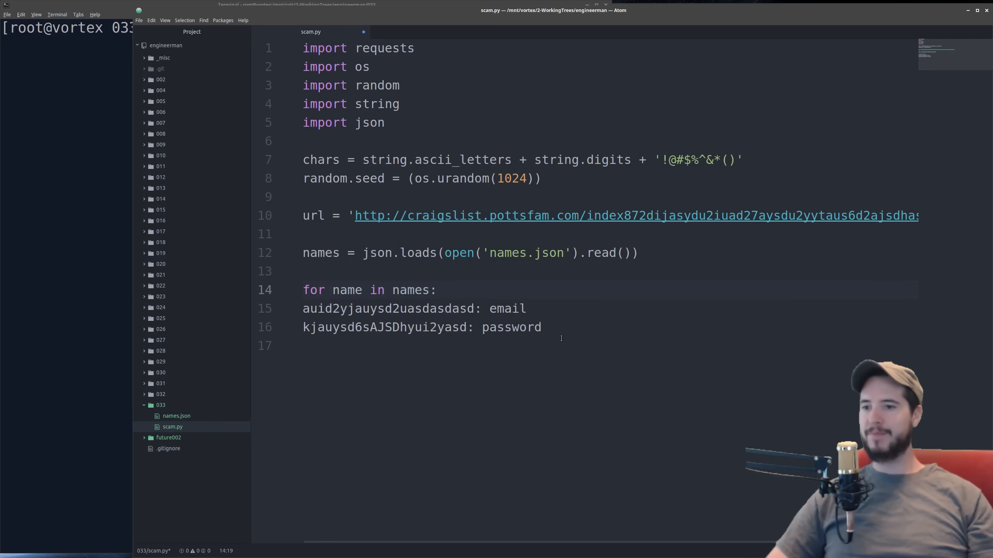
text(name_extra =)
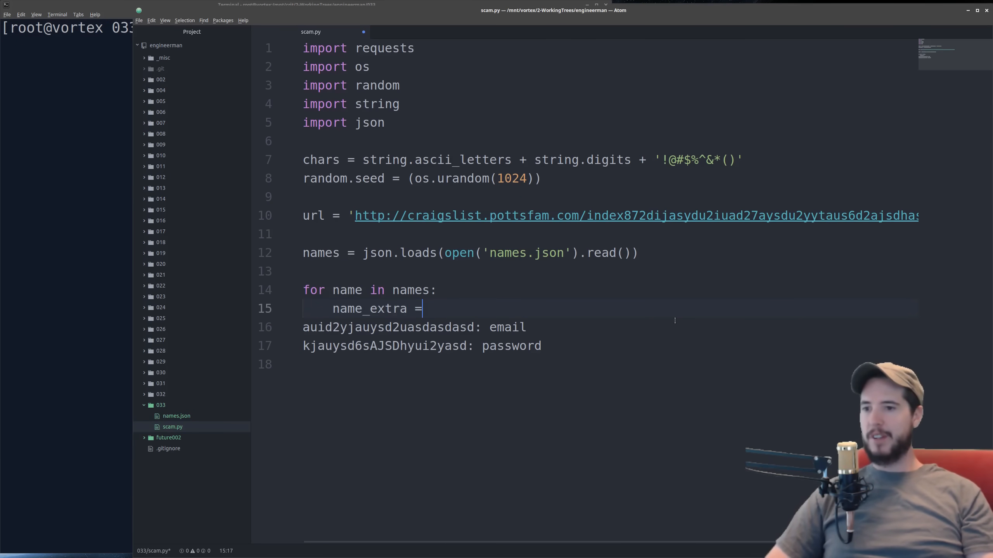
text(''.joi)
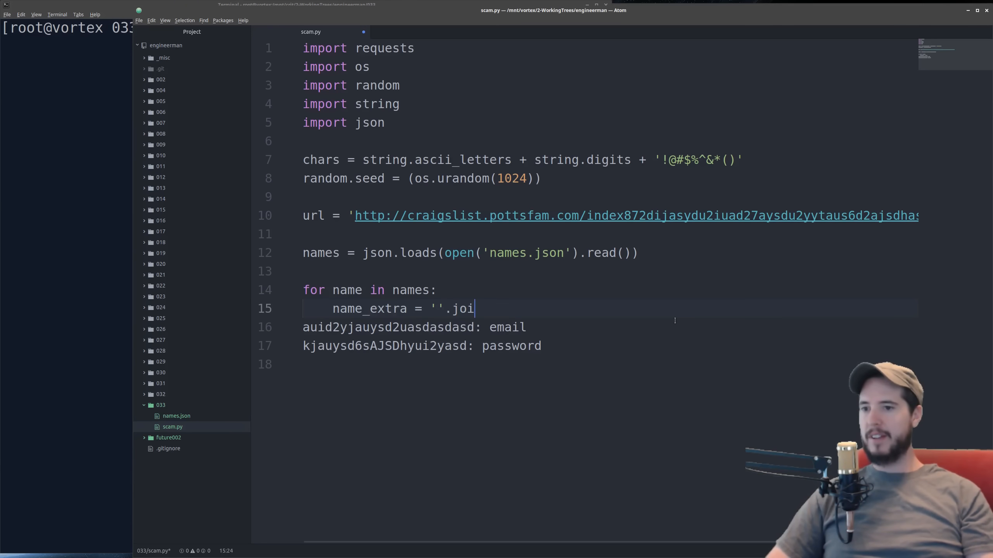
text(n)
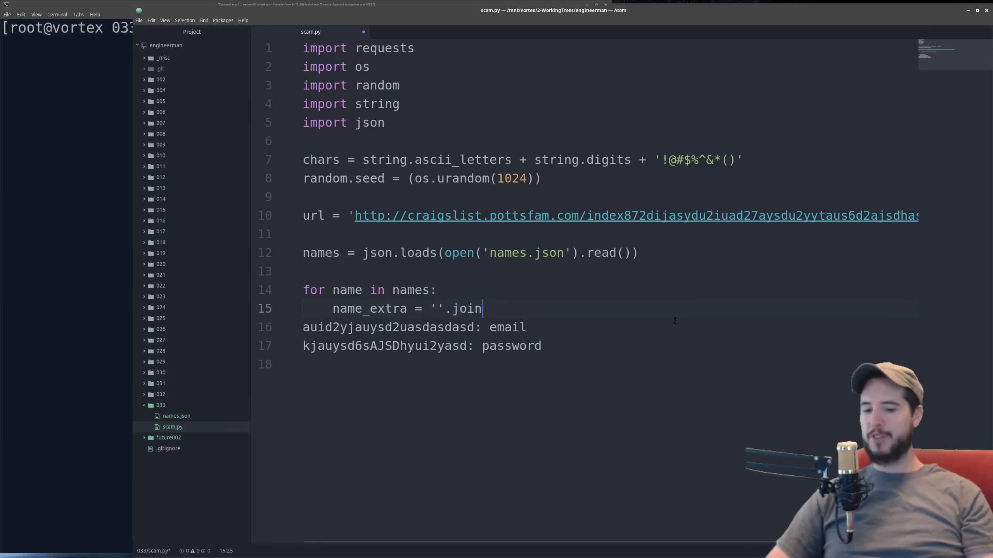
text(())
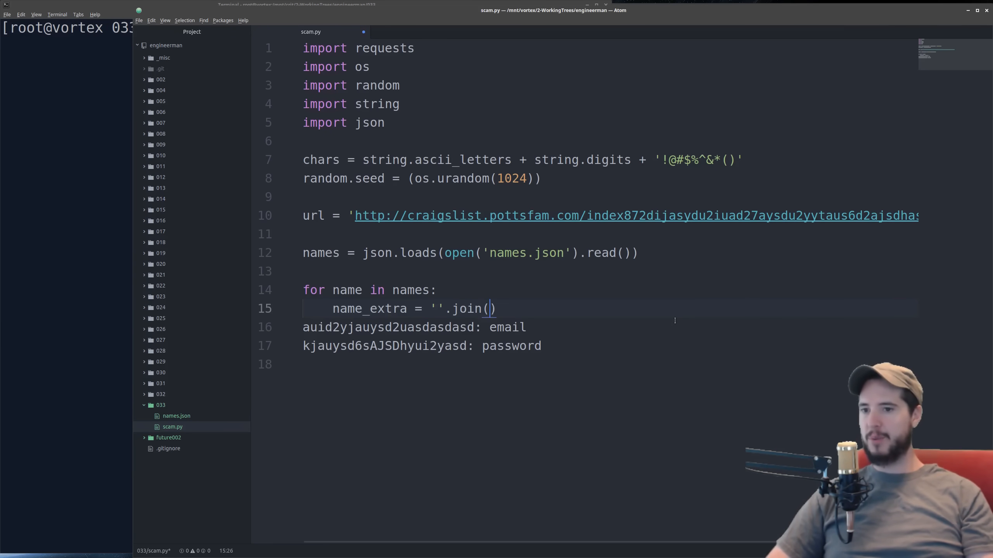
text(random.choice)
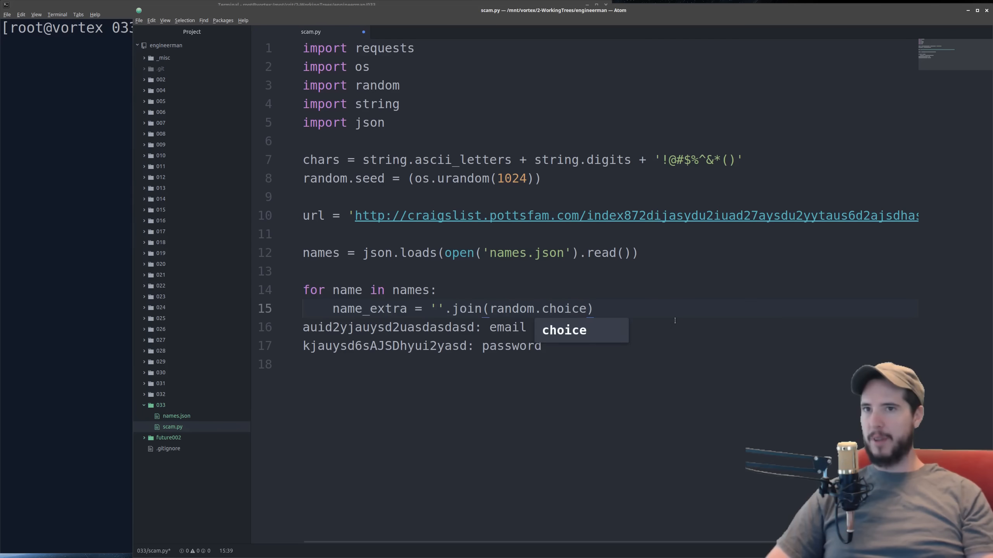
text((string.digits)
text(u)
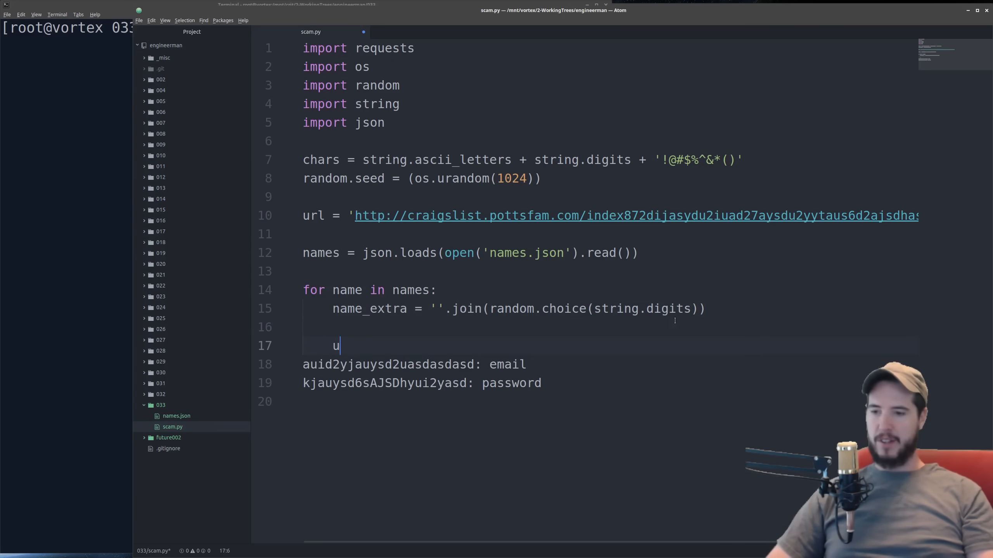
text(sername = na)
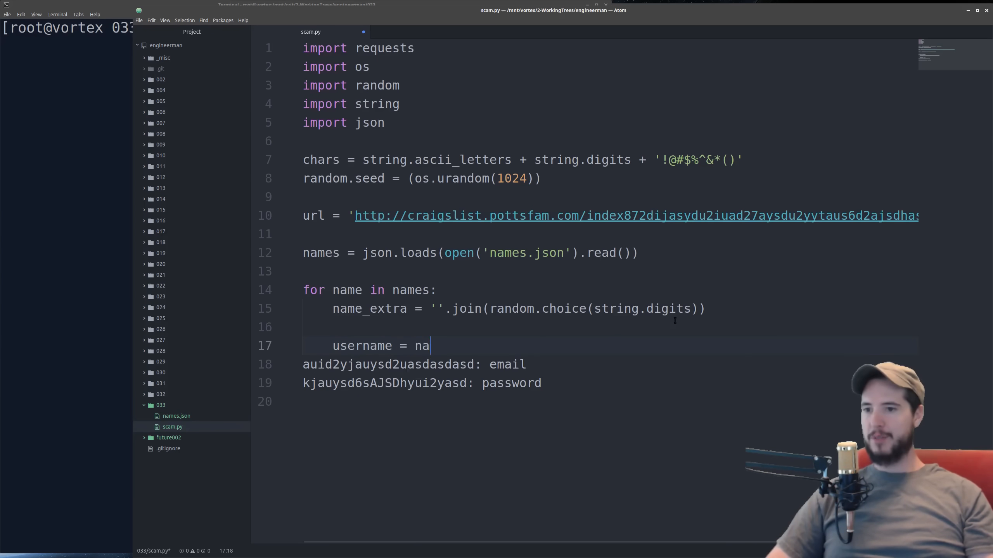
text(me.lower() +)
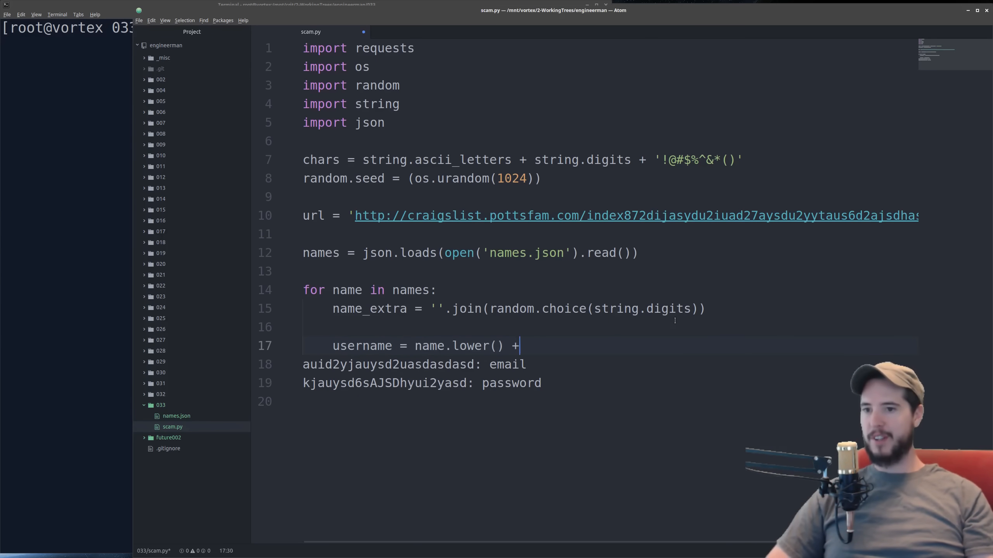
text(name_extra)
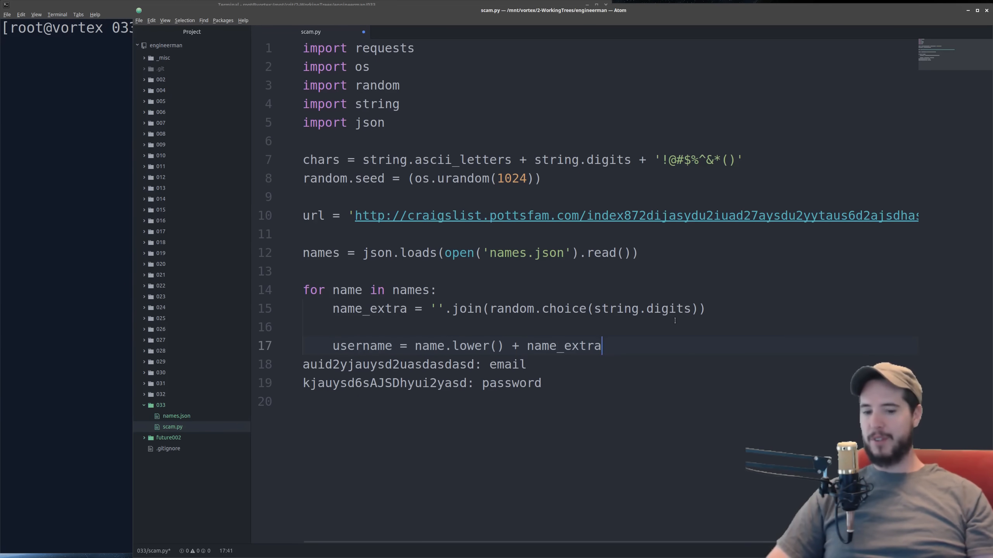
text(+ ;)
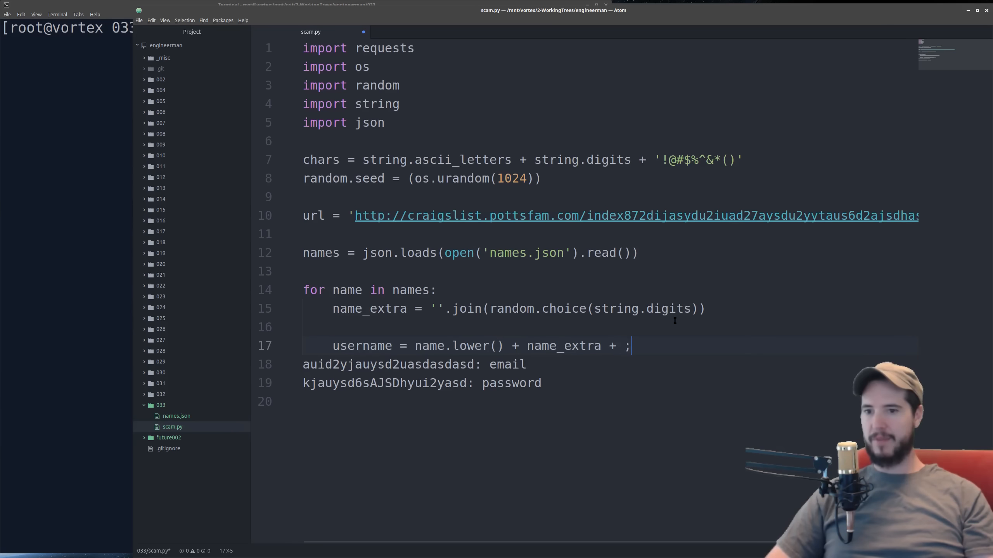
text('@yahoo.)
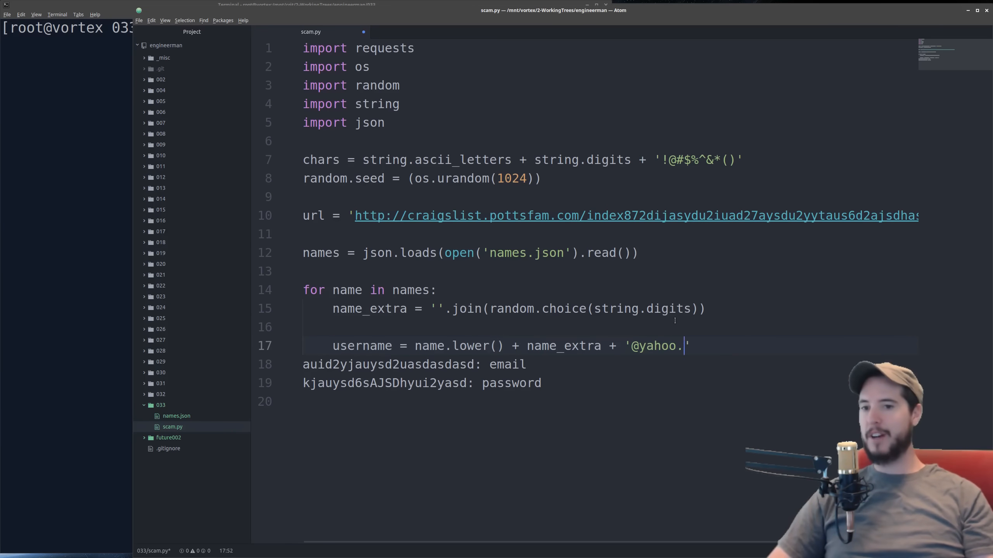
text(com')
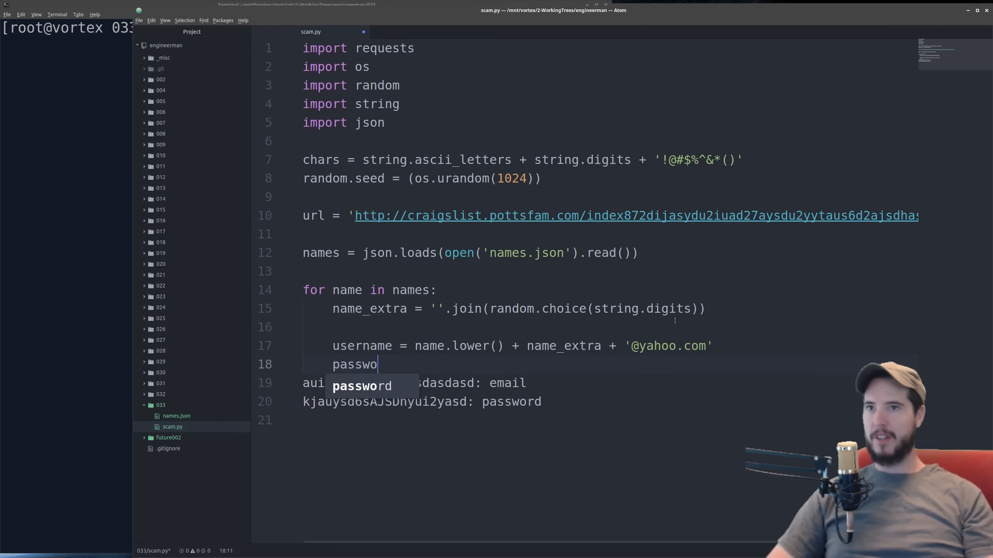
Step: Generate password as ''.join(random.choice(chars) for i in range(8))
text(rd = ''.join)
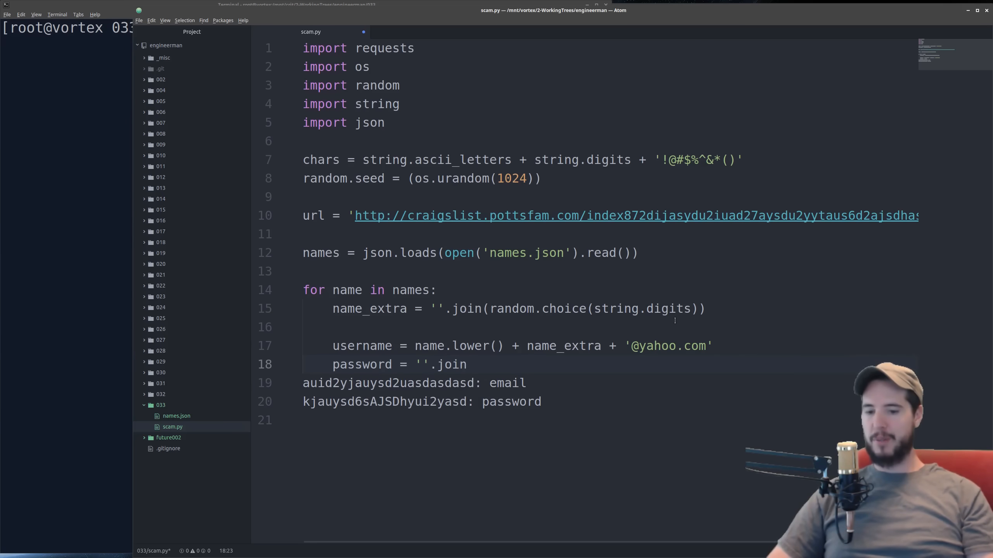
text((random.choice(char)
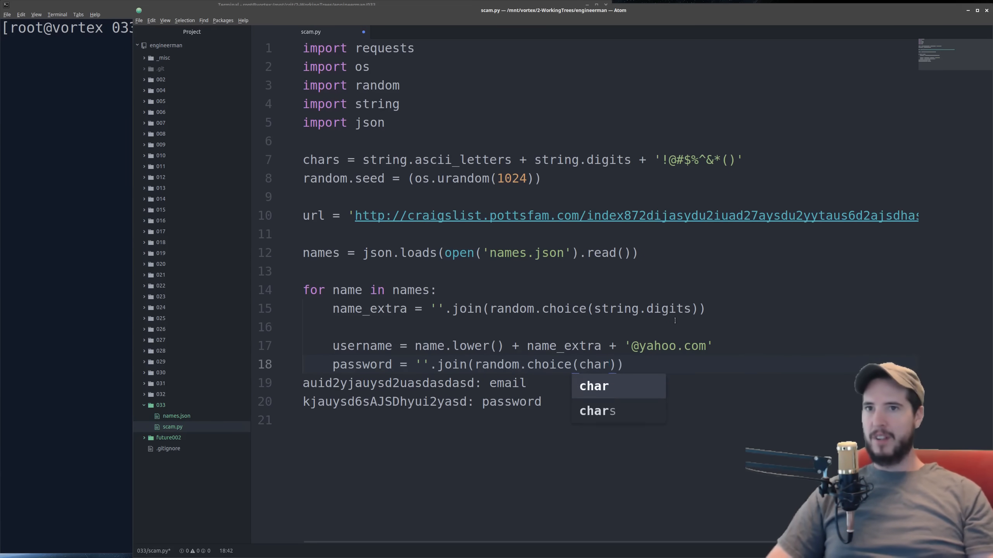
text(s f)
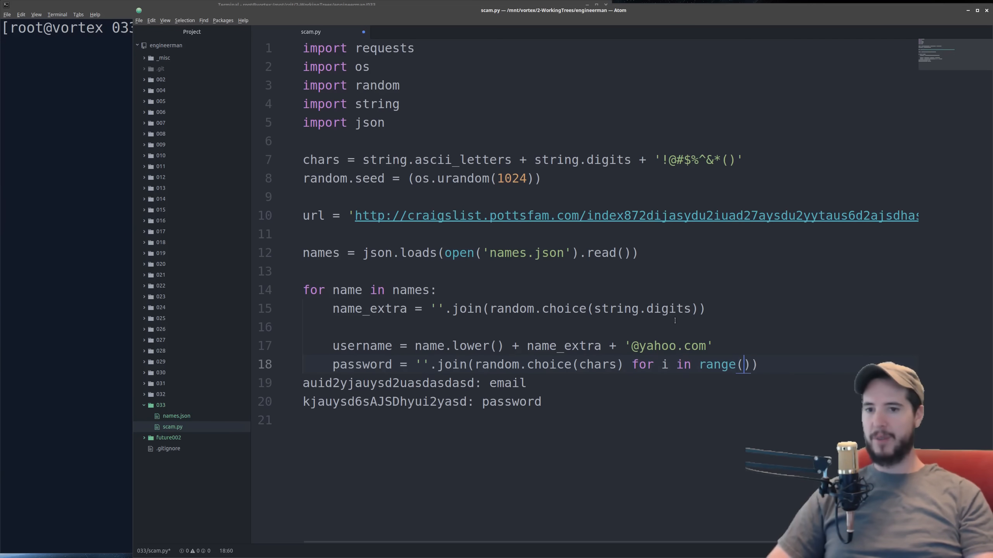
text(8)
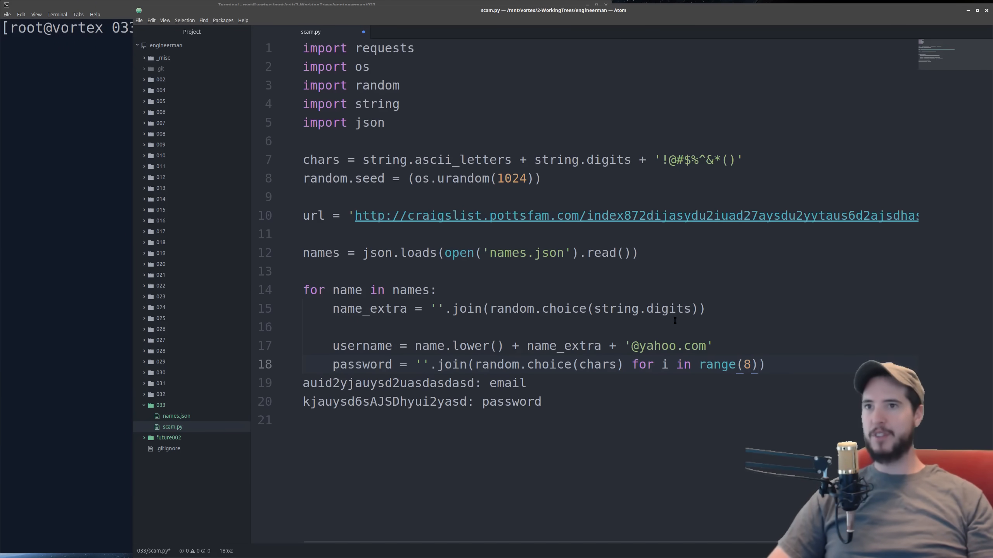
key(Enter)
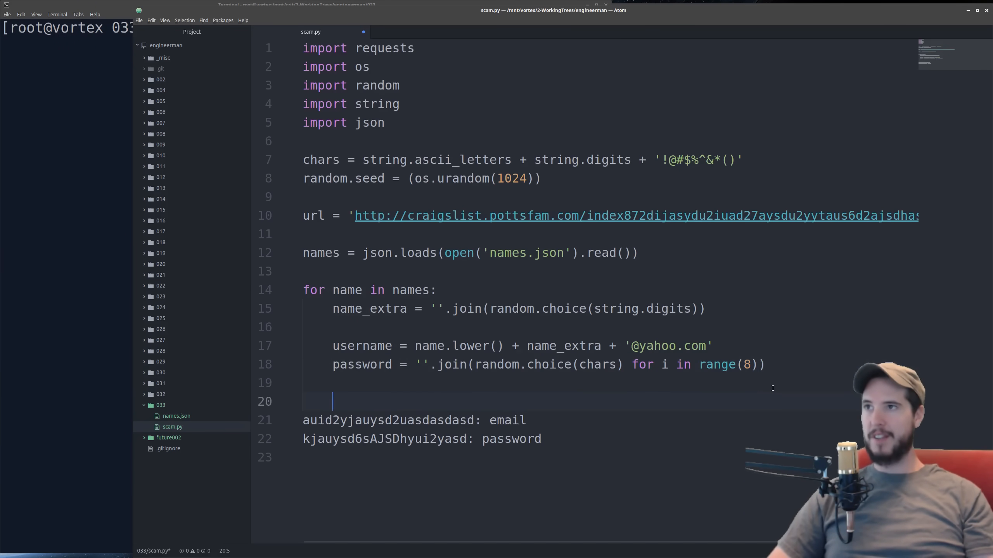
Step: Post username and password as form data to url with allow_redirects=False, then run python scam.py
text(requests.)
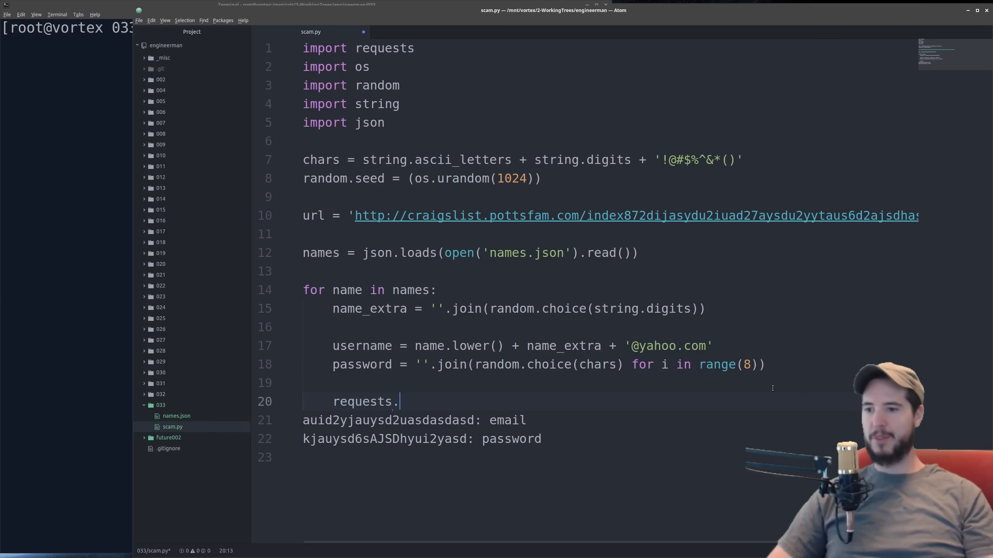
text(post(url,)
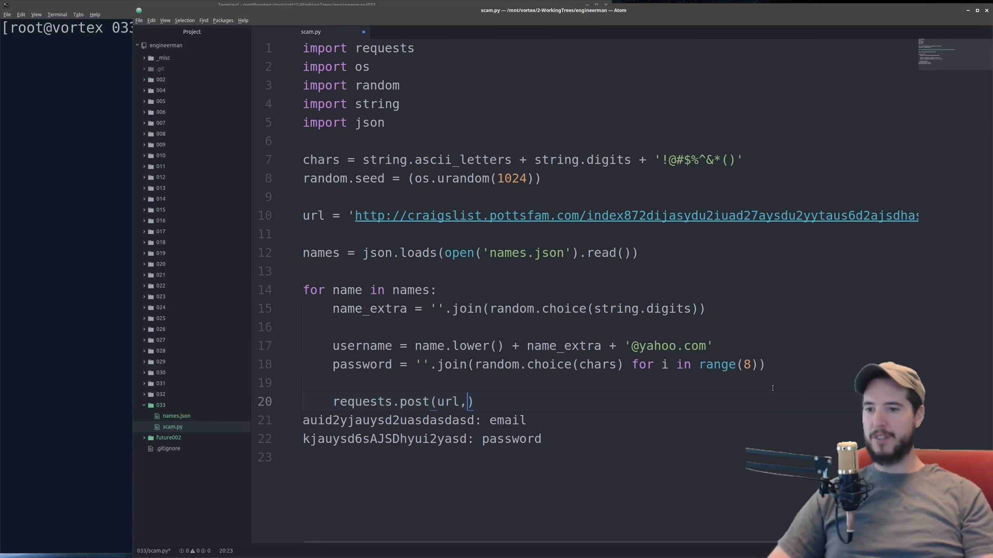
text(allow_redire)
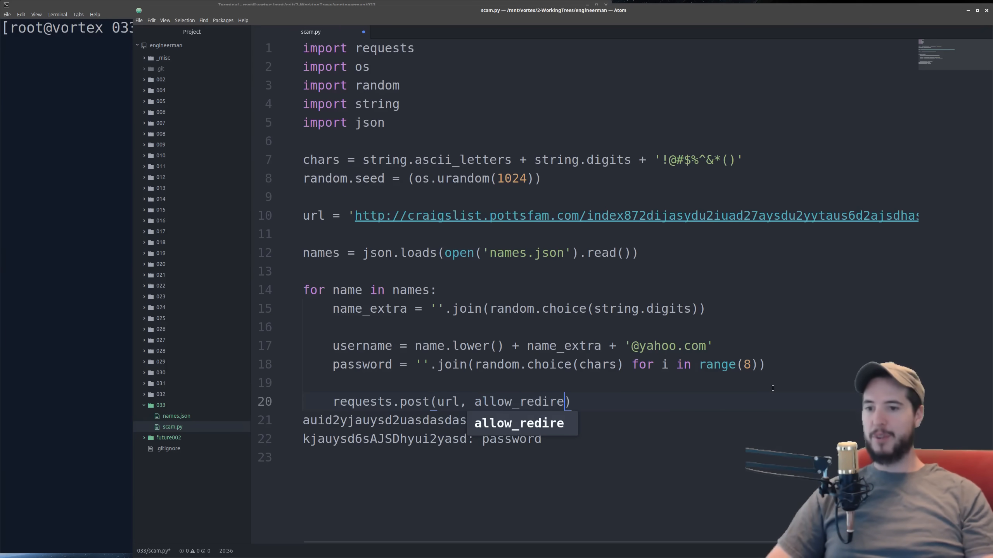
text(cts=False)
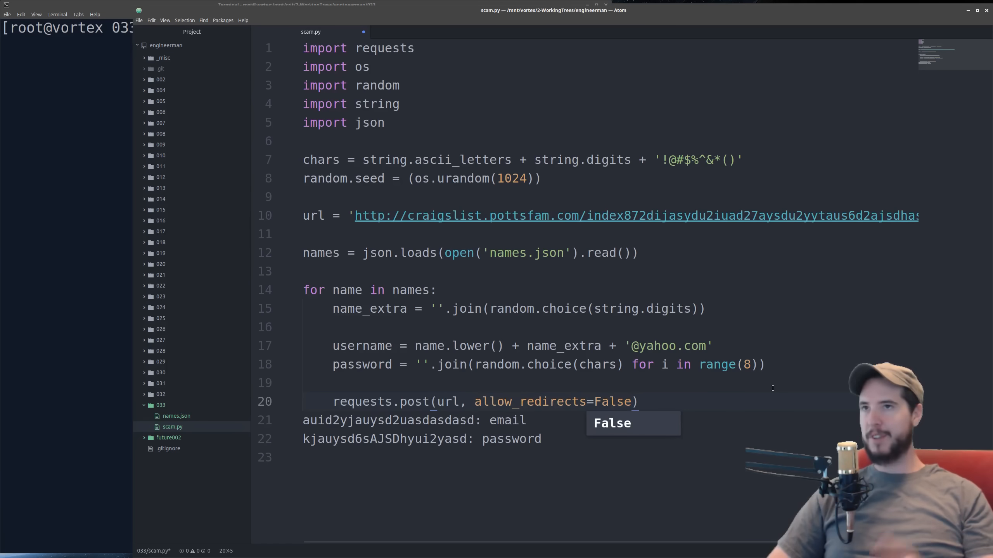
text(,)
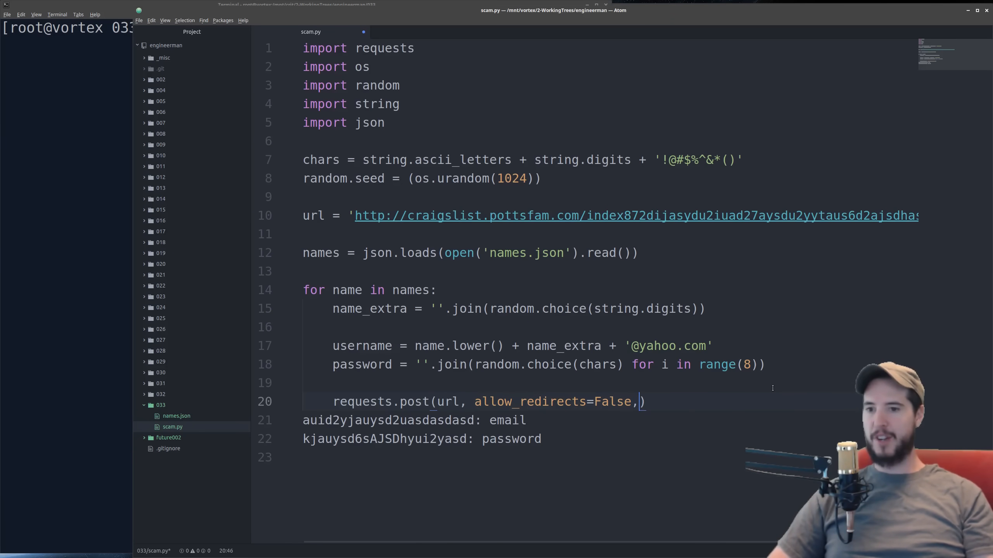
text(data=)
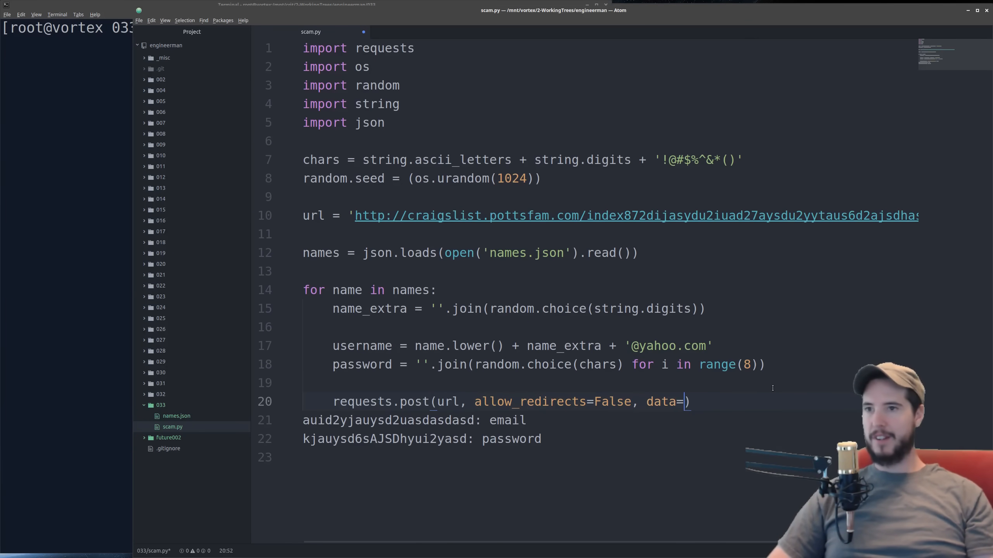
text({})
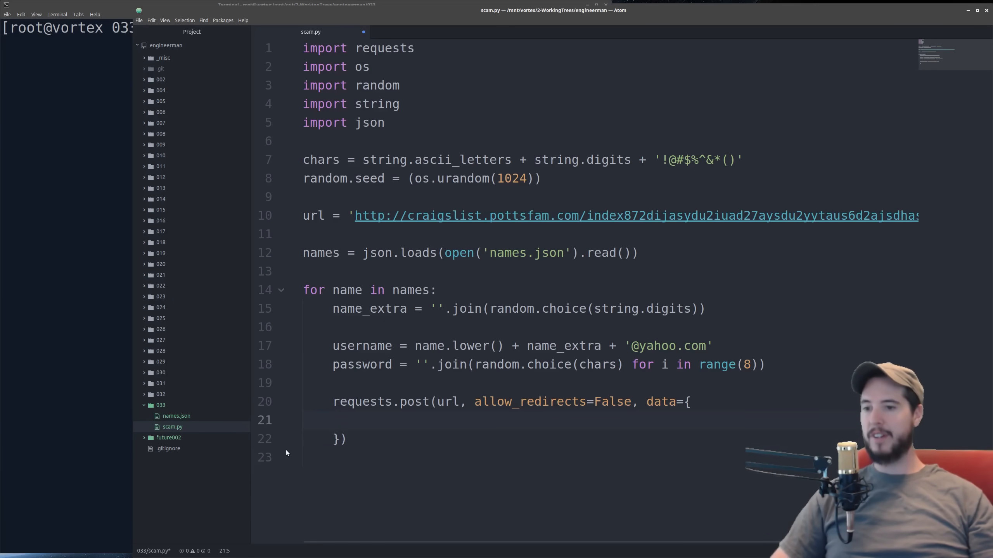
text(auid2yjauysd2uasdasdasd: email)
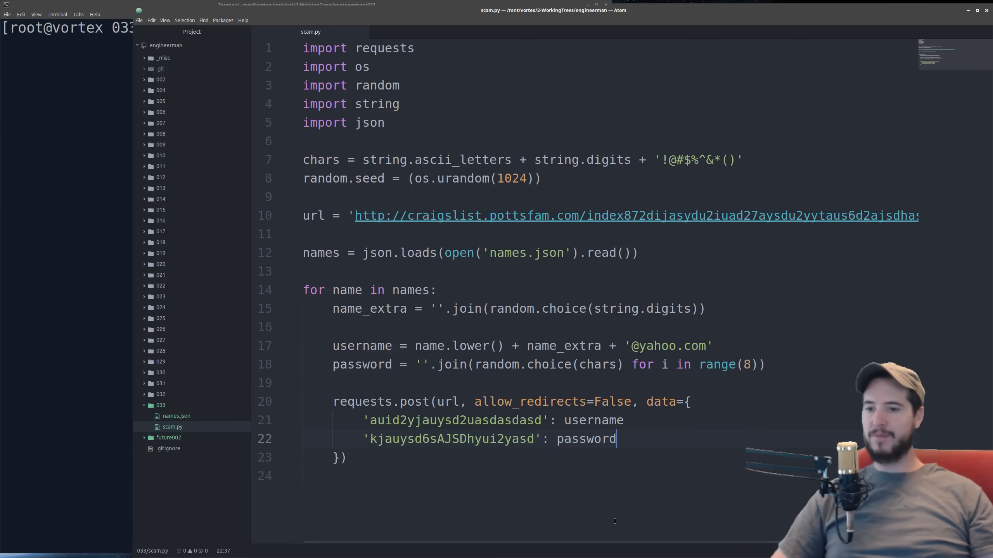
text(python scam.py)
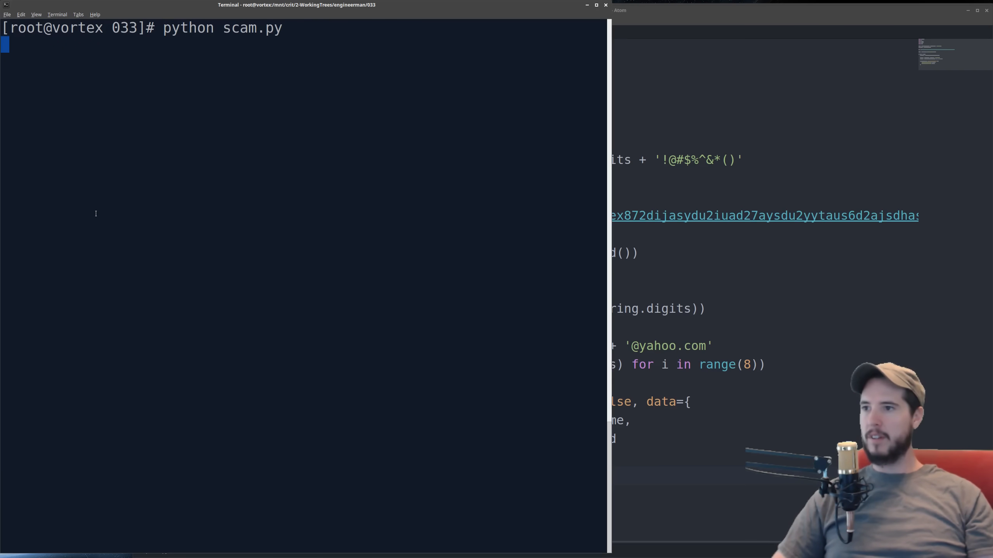
key(ctrl+c)
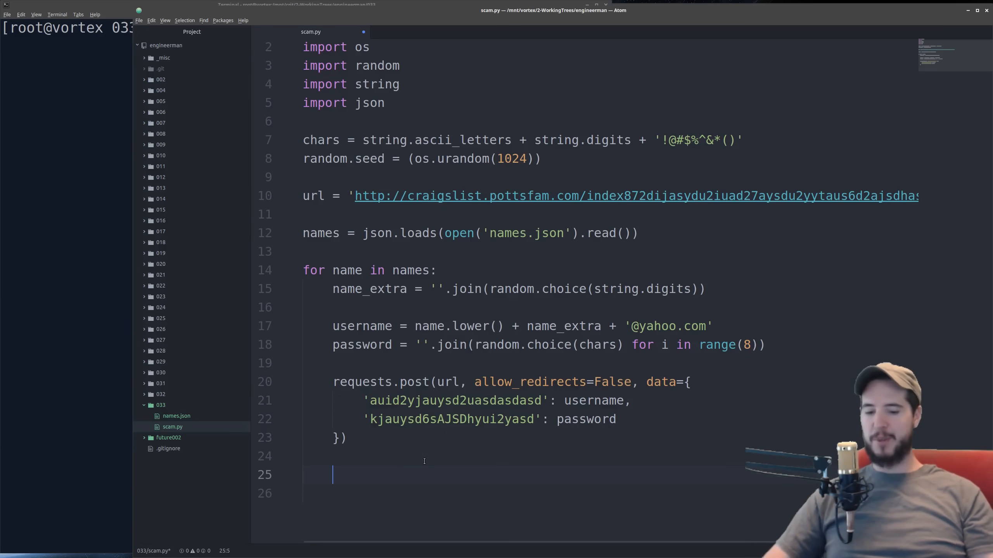
Step: Print 'sending username %s and password %s' each iteration and rerun python scam.py
text(print '')
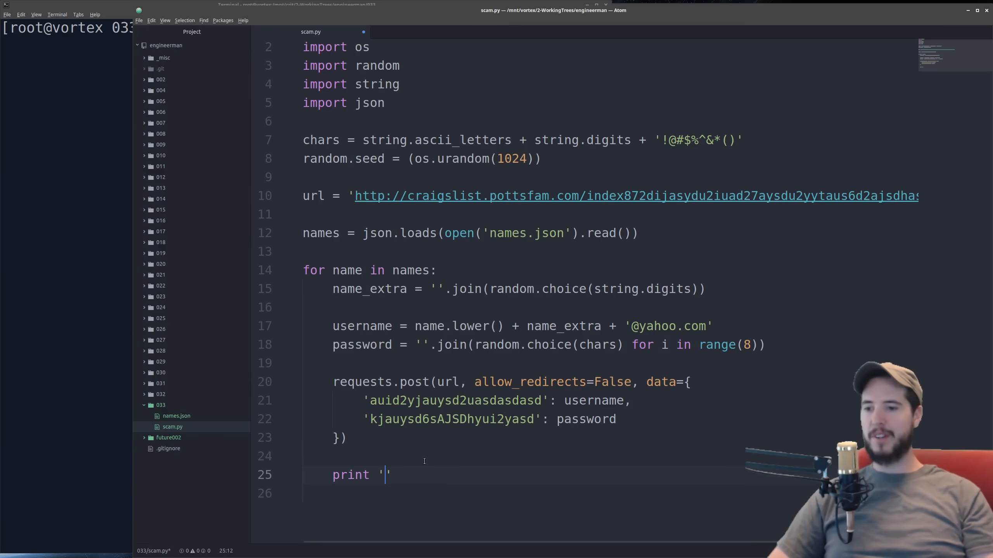
text(sending usern)
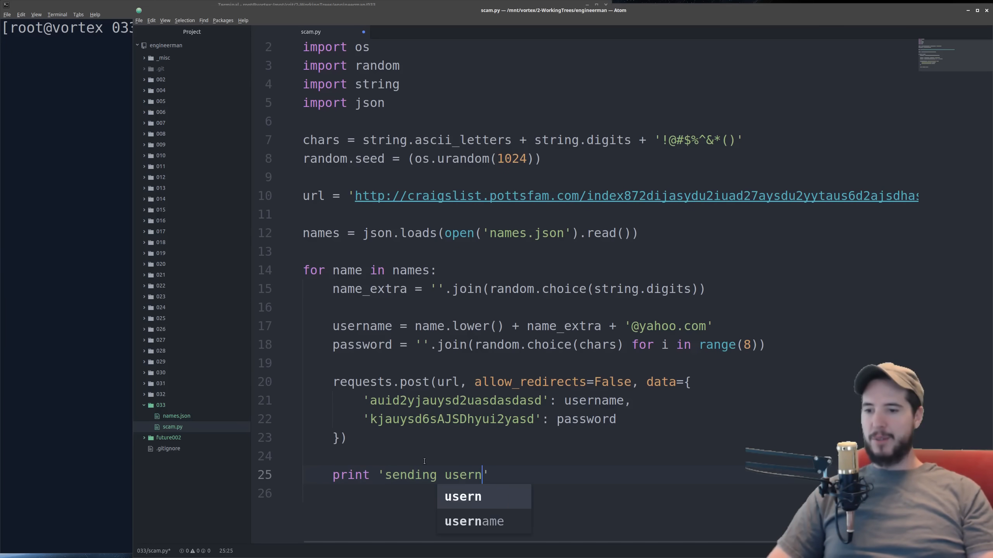
text(ame %s and password %s)
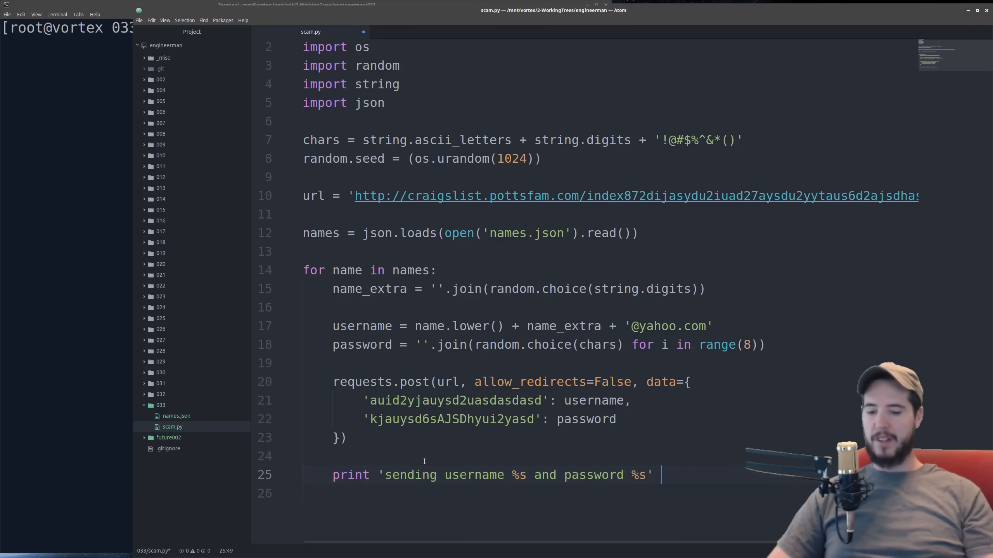
text(% (username,))
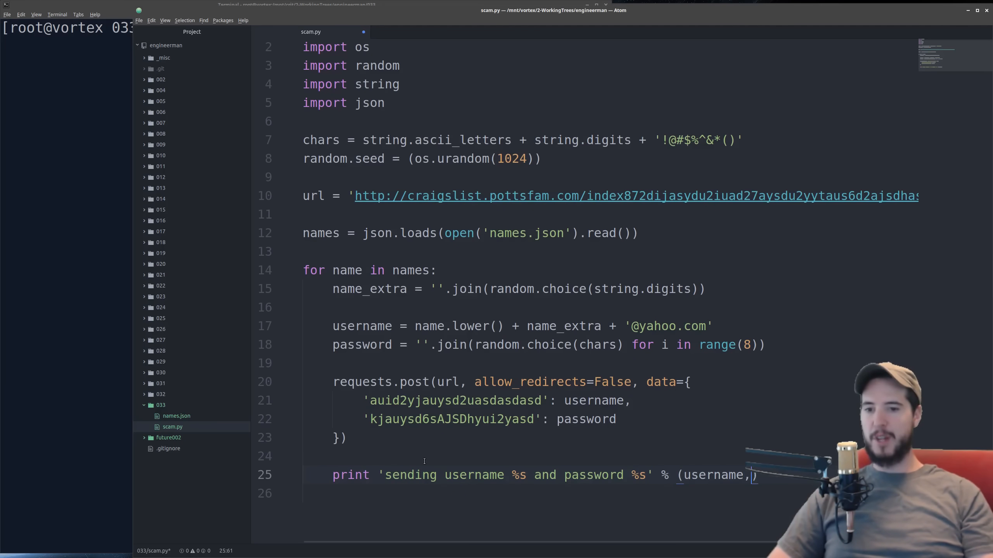
text(password)
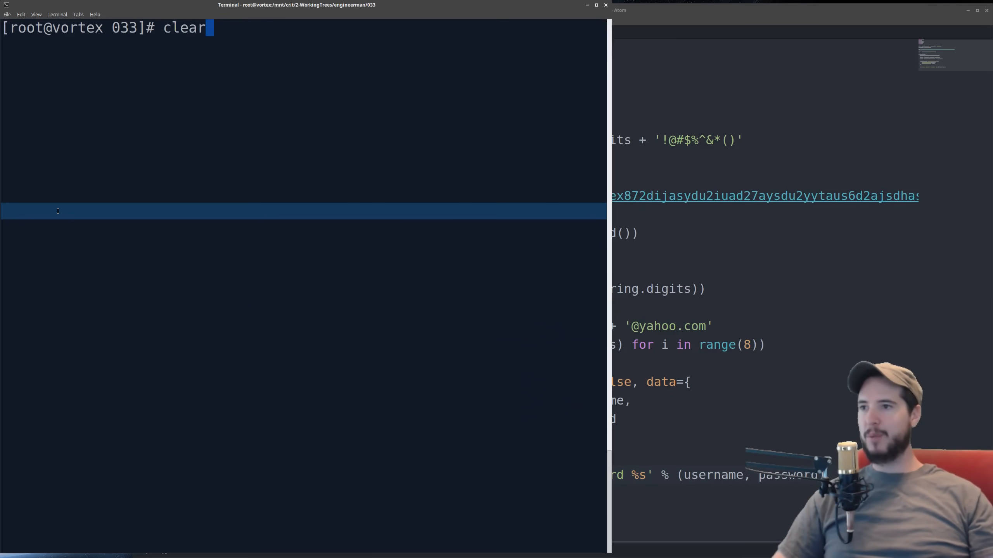
text(python scam.py)
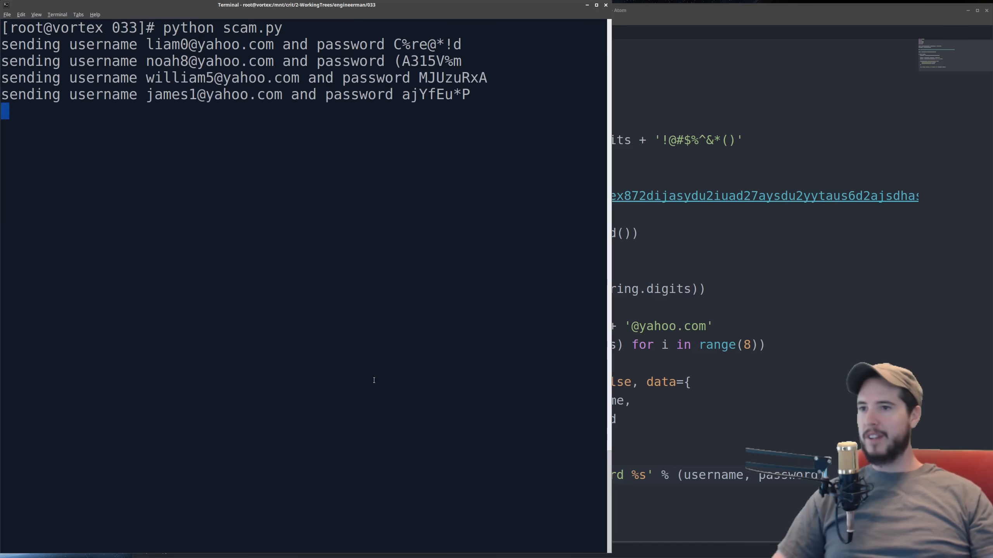